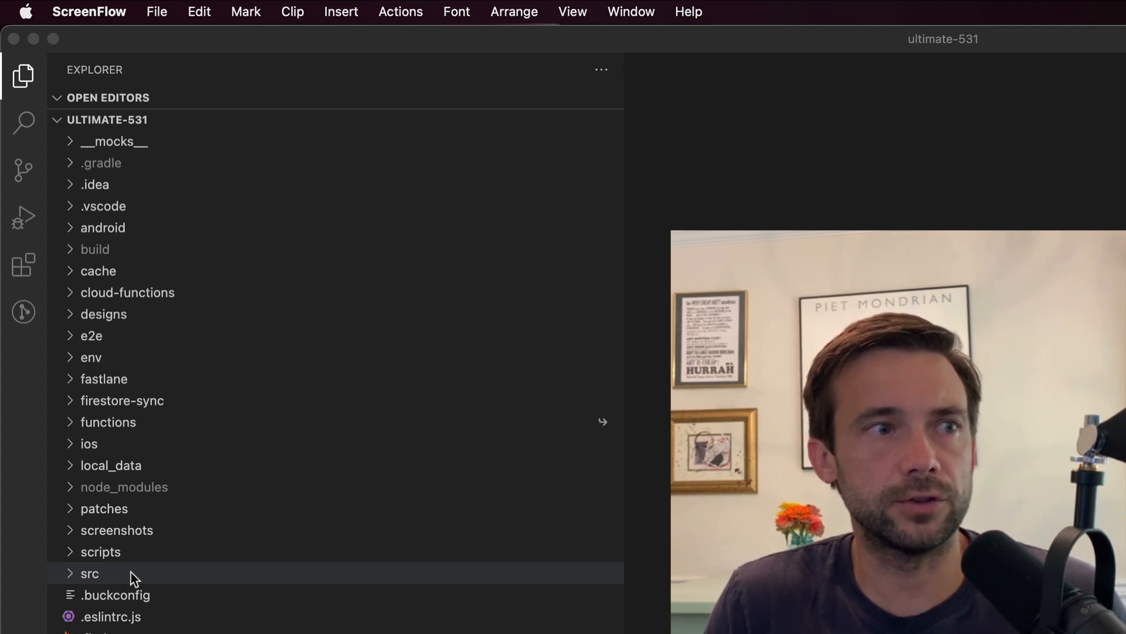
mouse_move(139, 560)
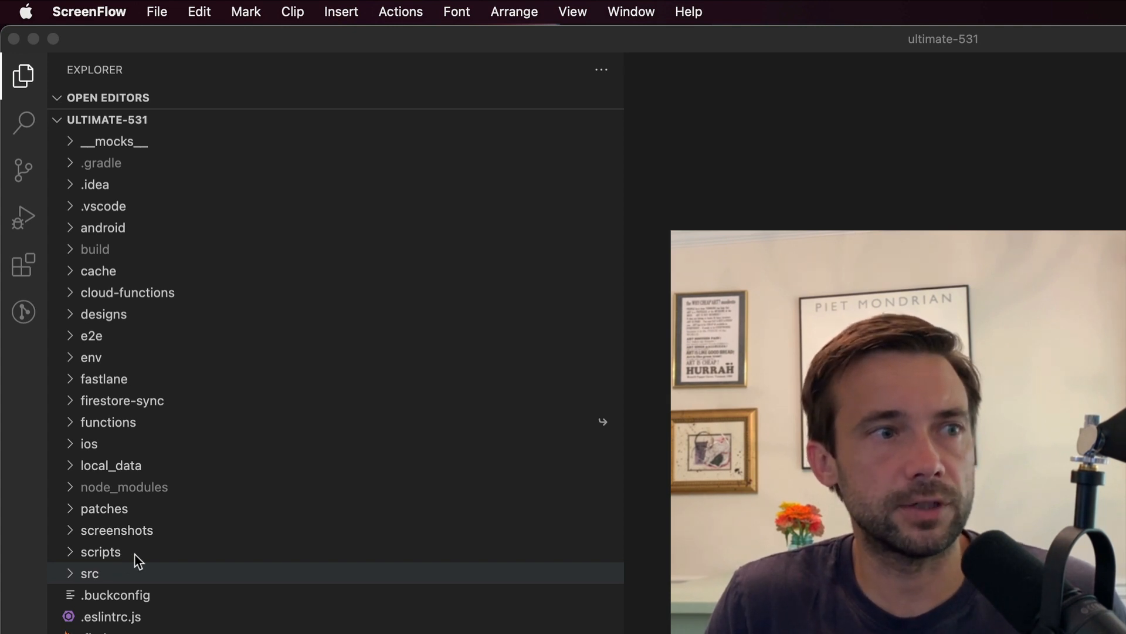
- Expand the scripts folder to reveal firestore-data.bash
click(100, 551)
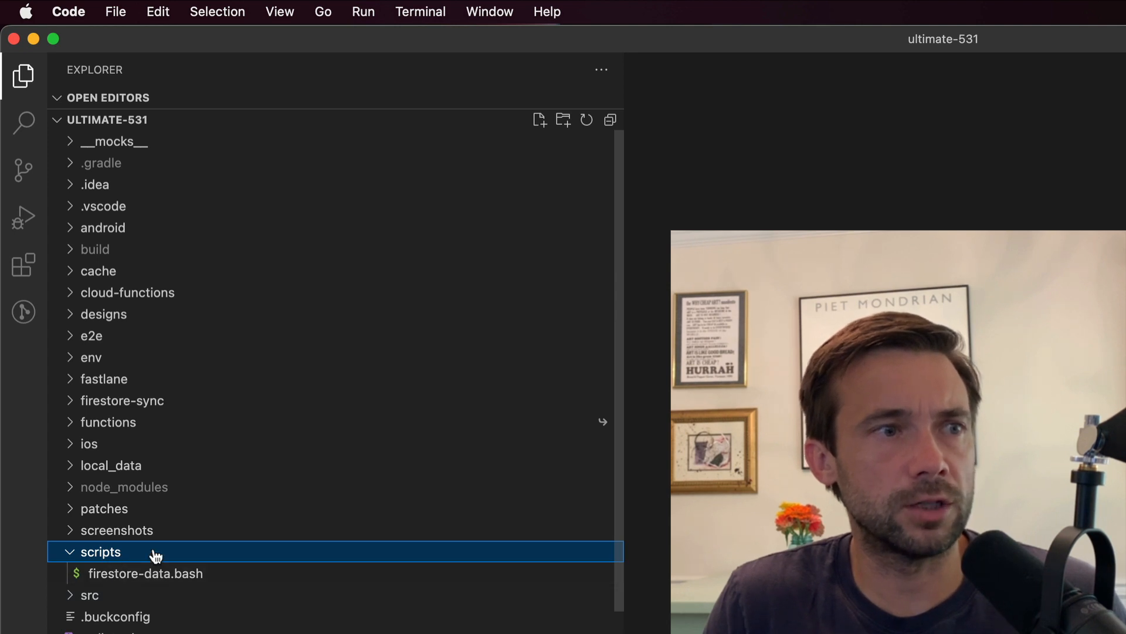
mouse_move(117, 535)
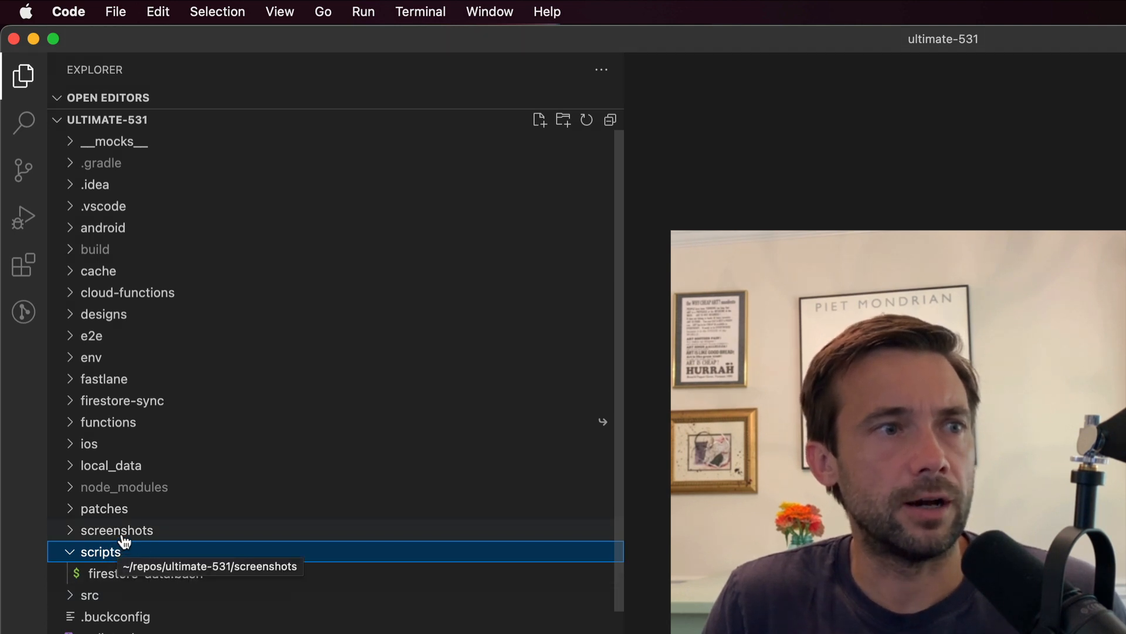
mouse_move(196, 540)
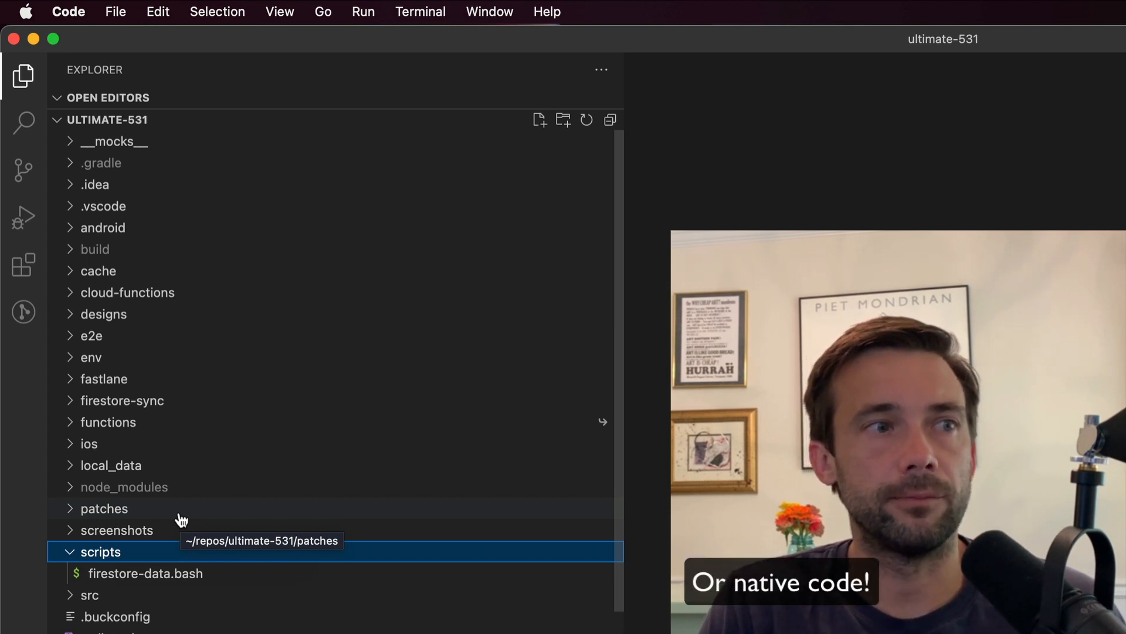
mouse_move(186, 446)
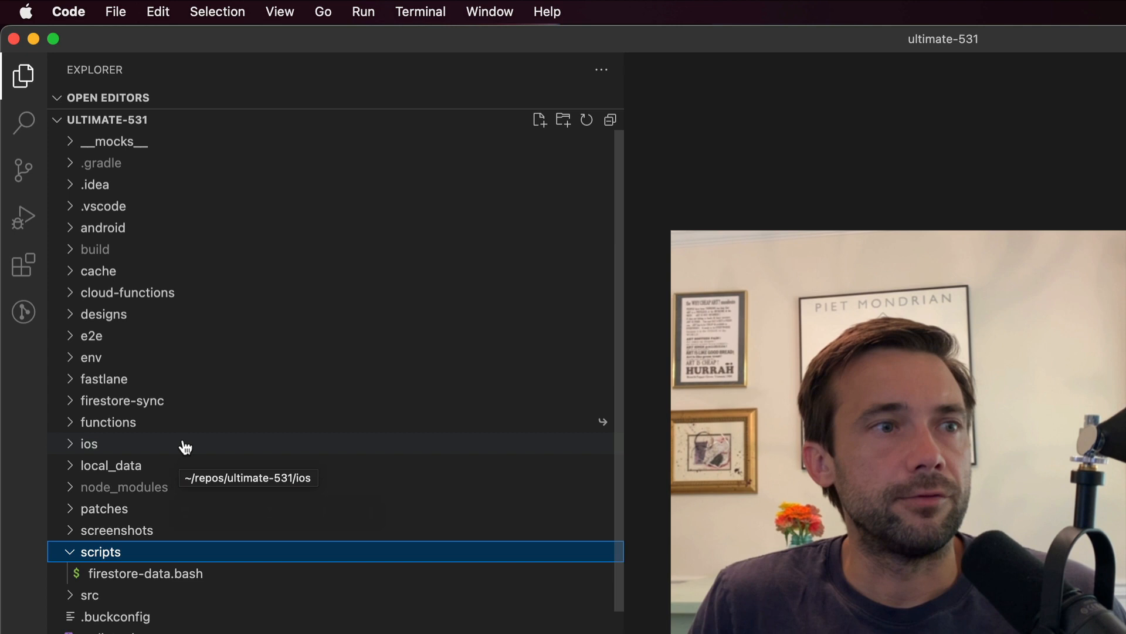
mouse_move(202, 453)
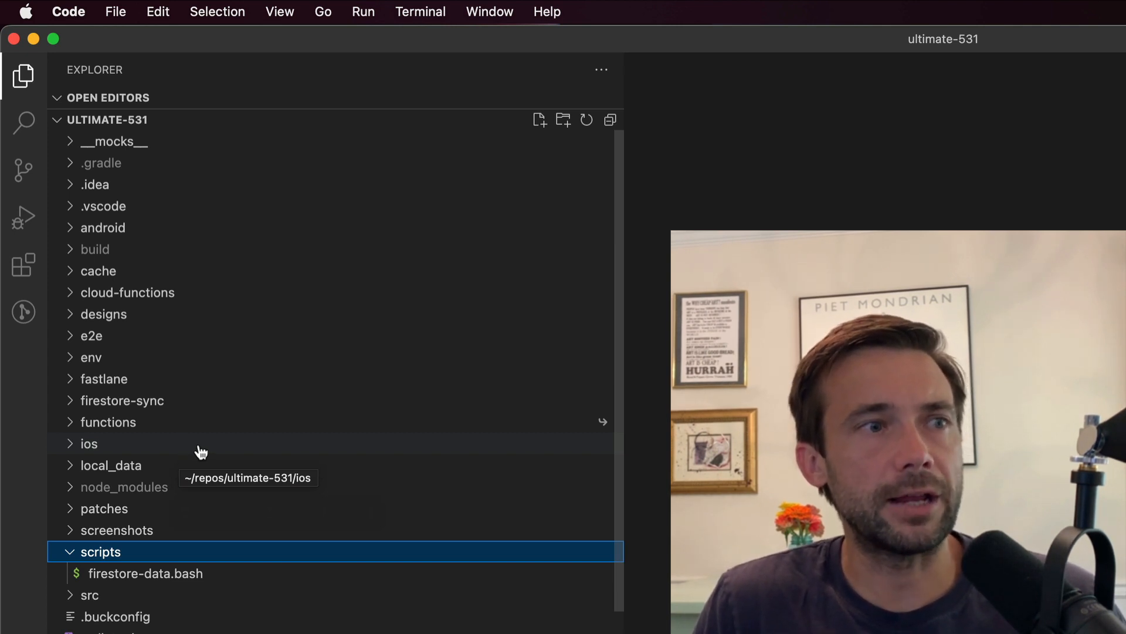
mouse_move(213, 451)
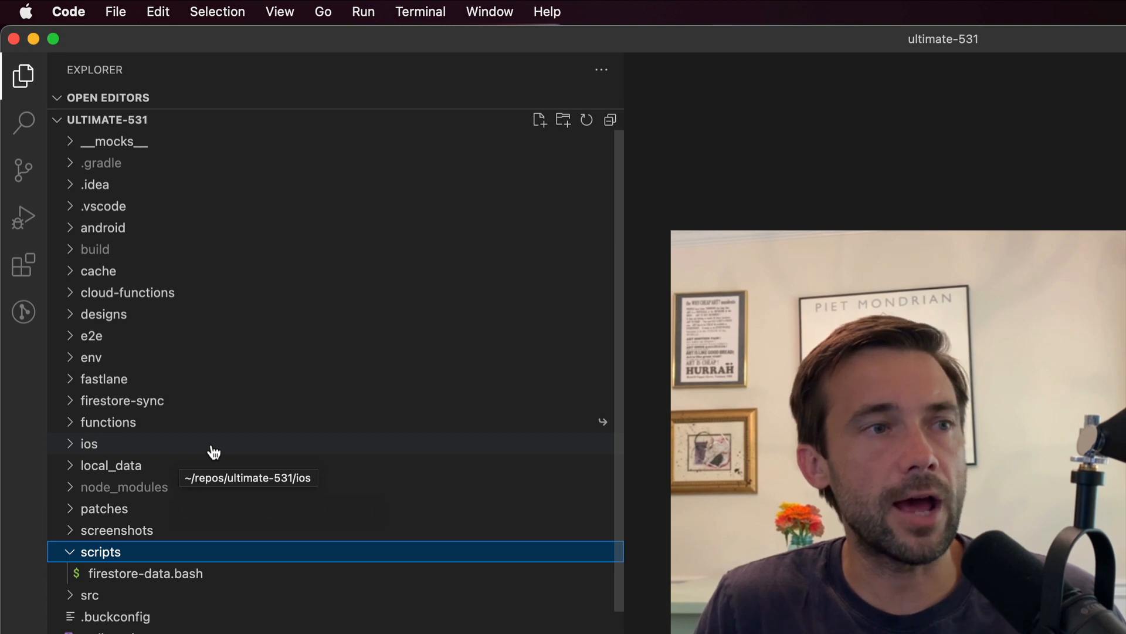
mouse_move(218, 453)
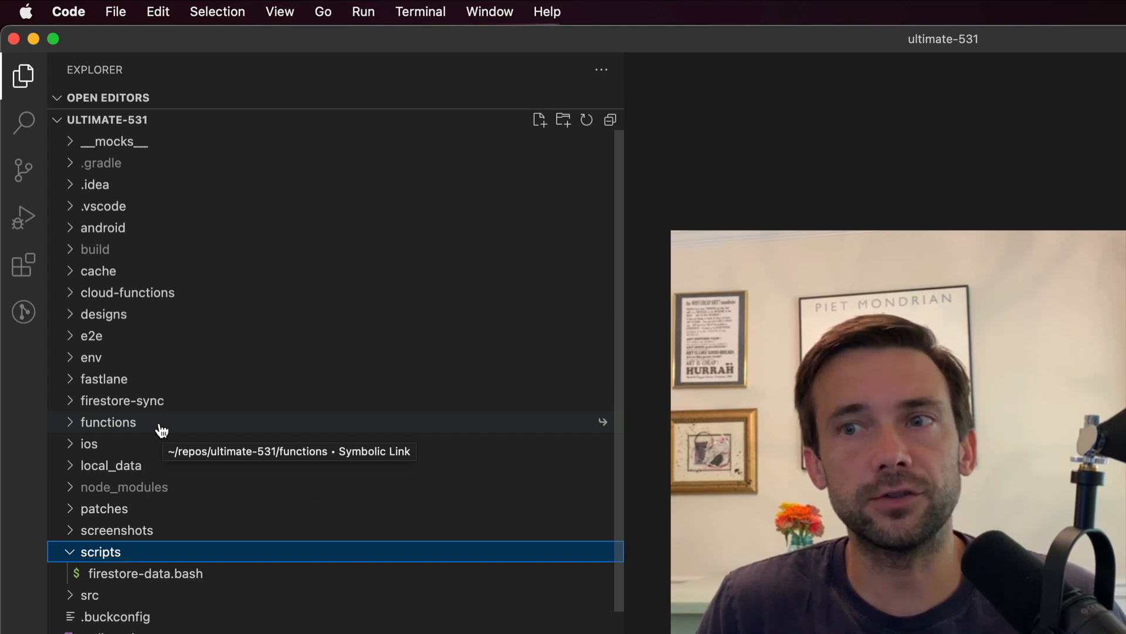
mouse_move(175, 410)
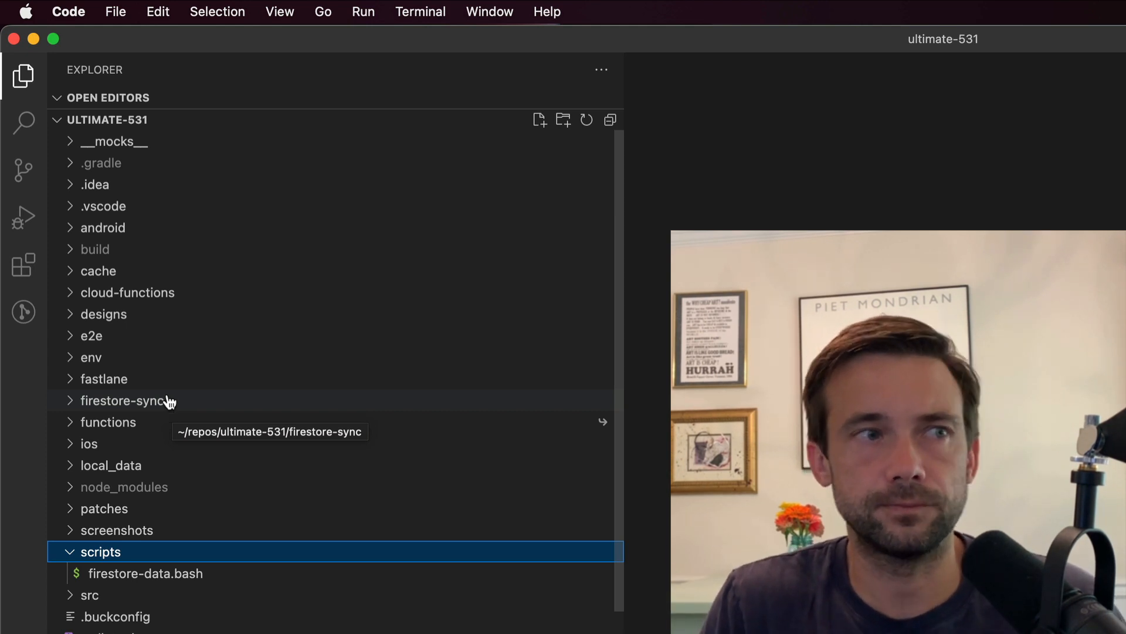
mouse_move(68, 381)
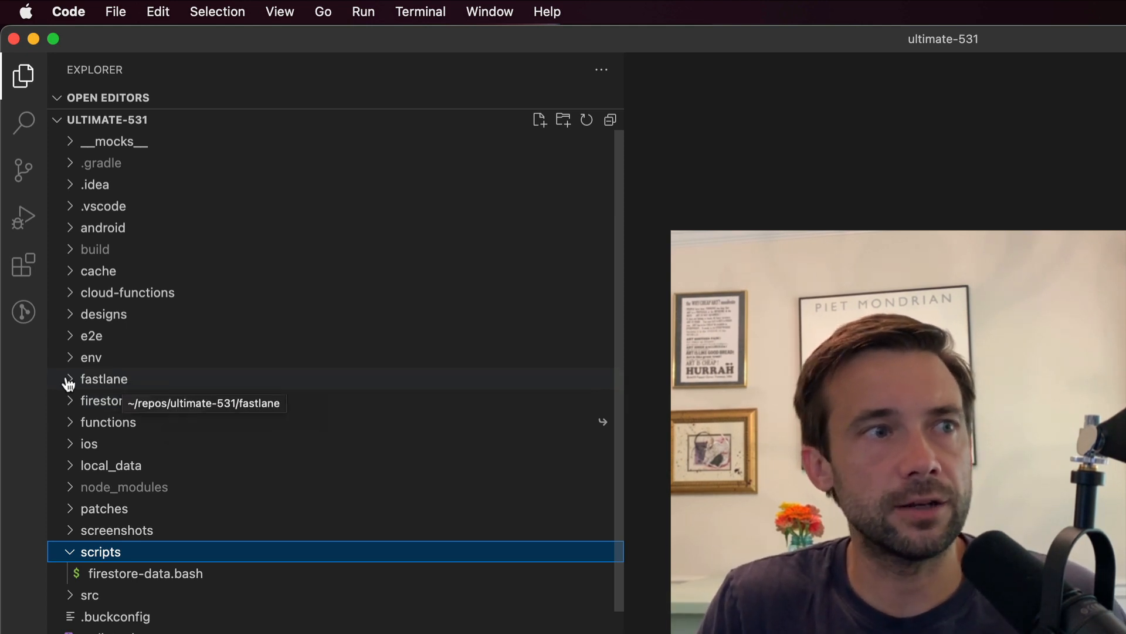
click(104, 379)
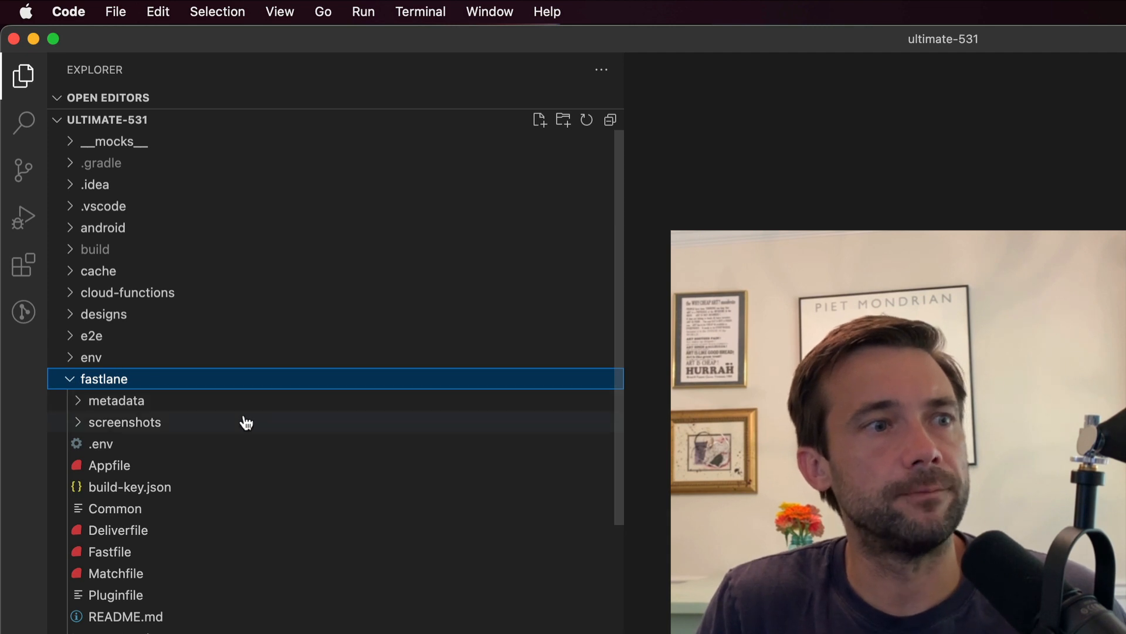
mouse_move(287, 619)
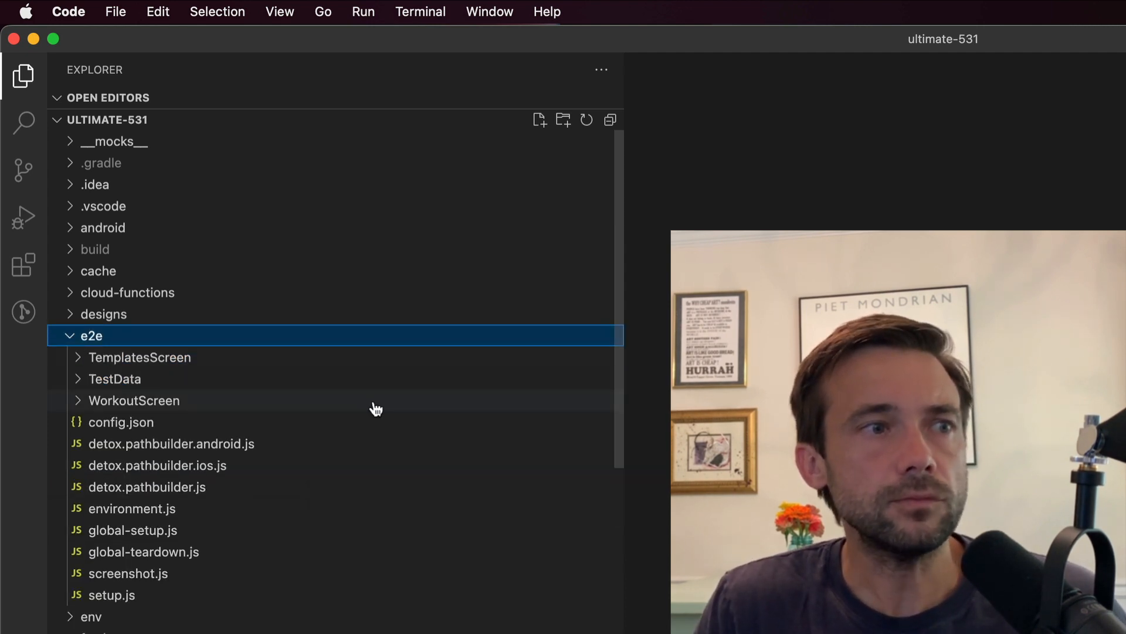
mouse_move(349, 447)
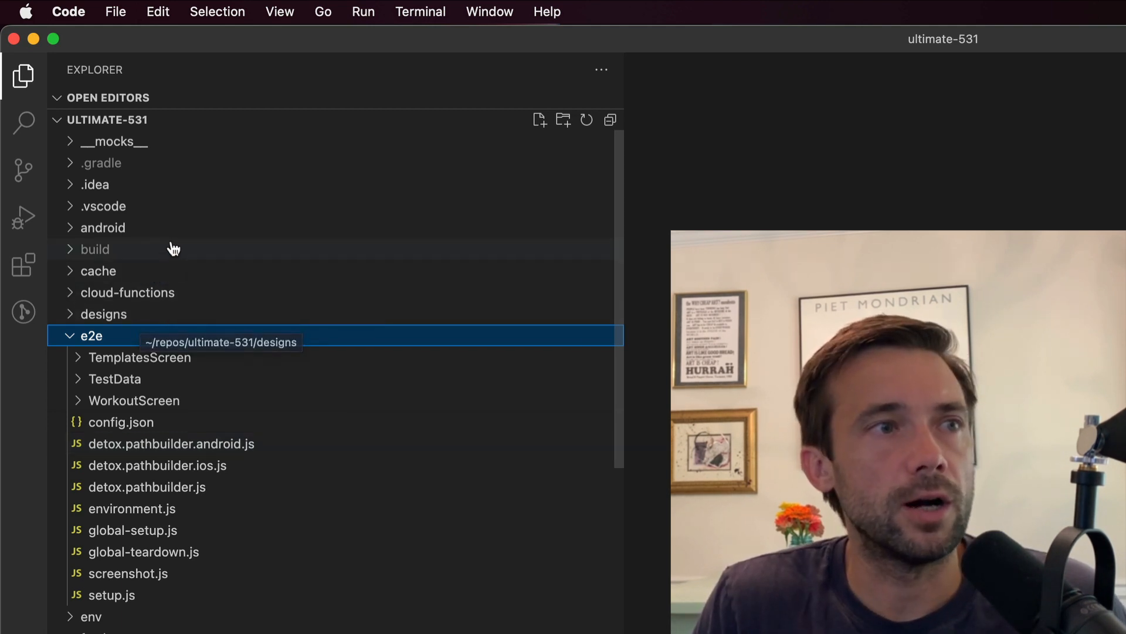
mouse_move(162, 234)
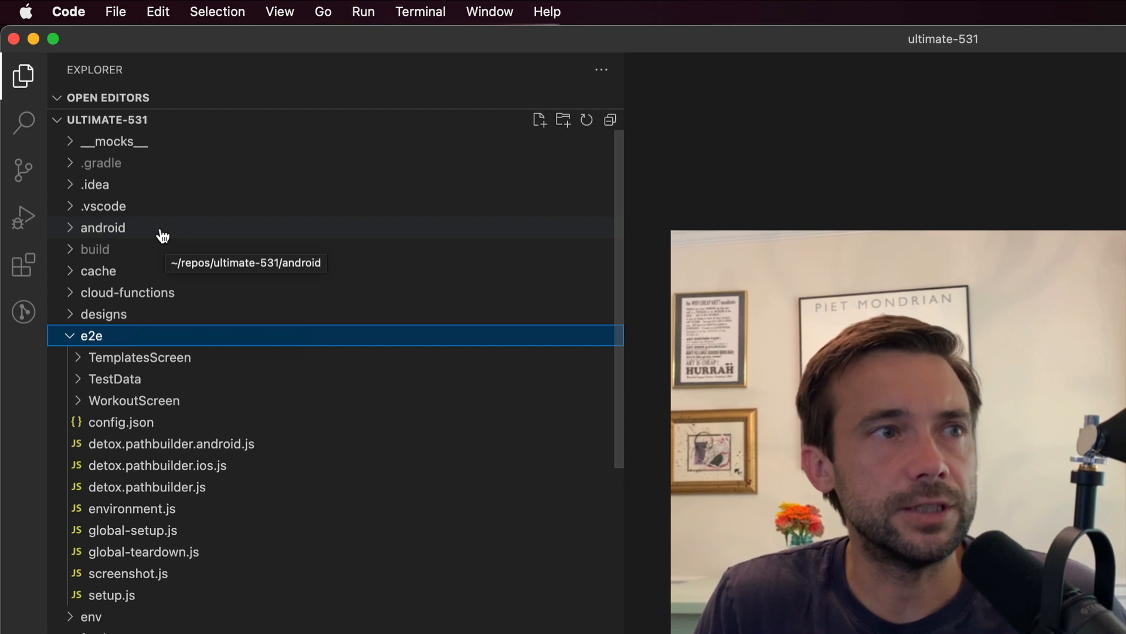
mouse_move(173, 229)
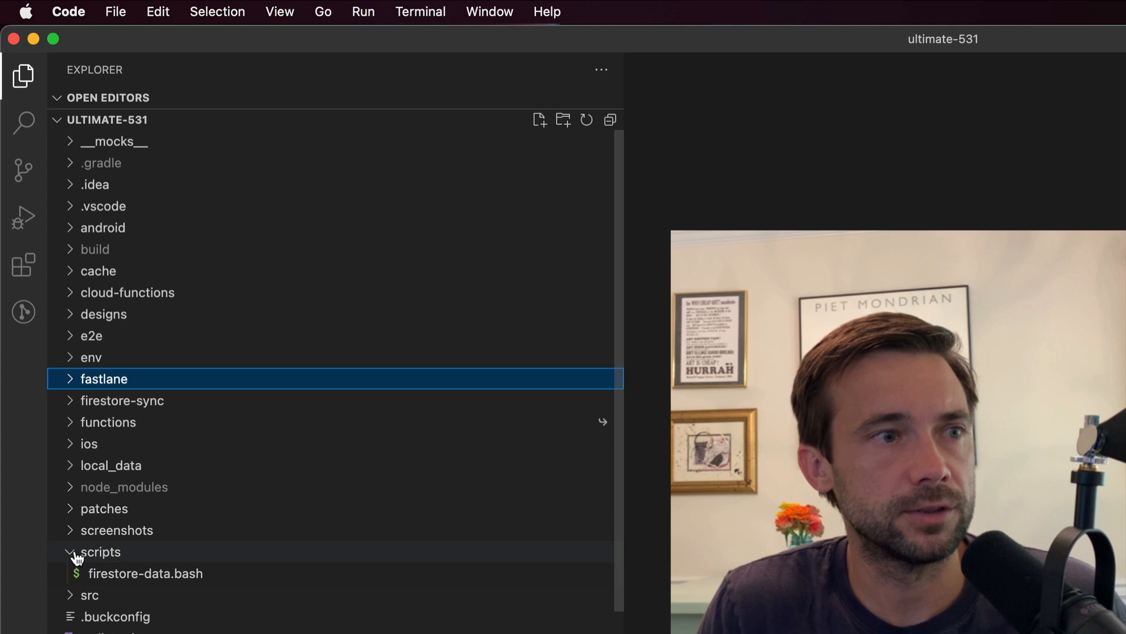
- Collapse scripts and expand src to list its subfolders from assets to utility
click(101, 551)
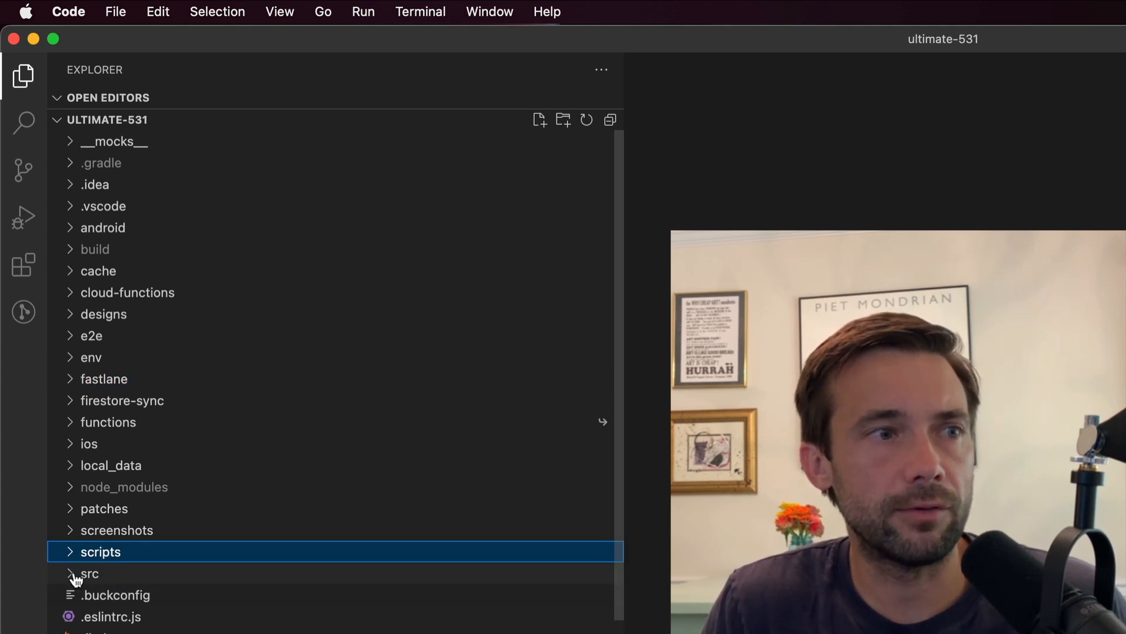
click(89, 574)
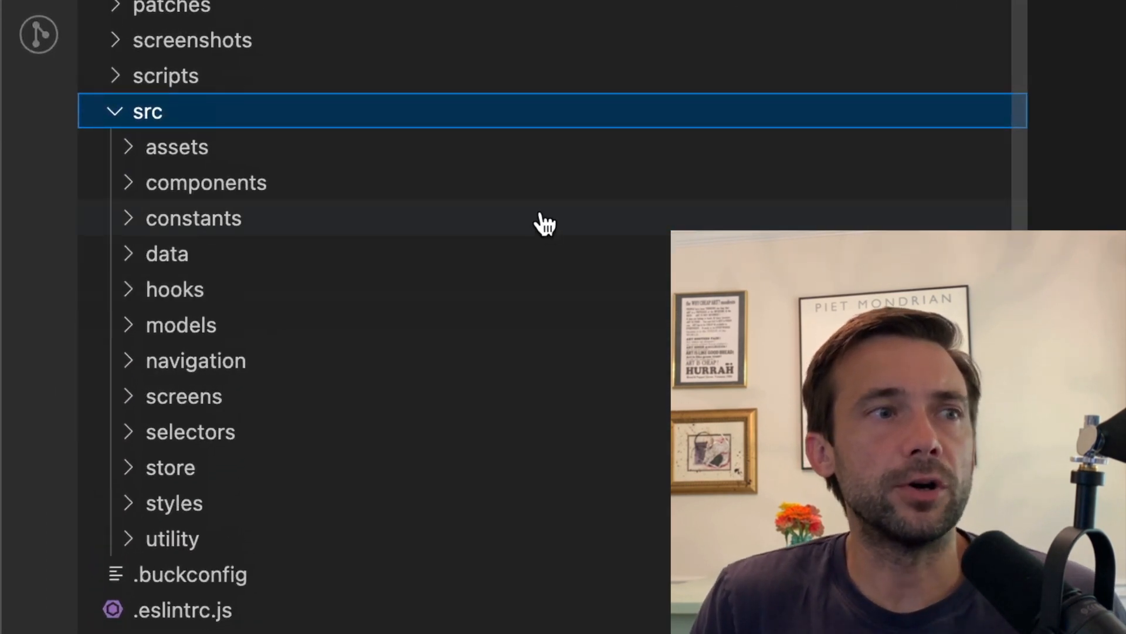
mouse_move(413, 169)
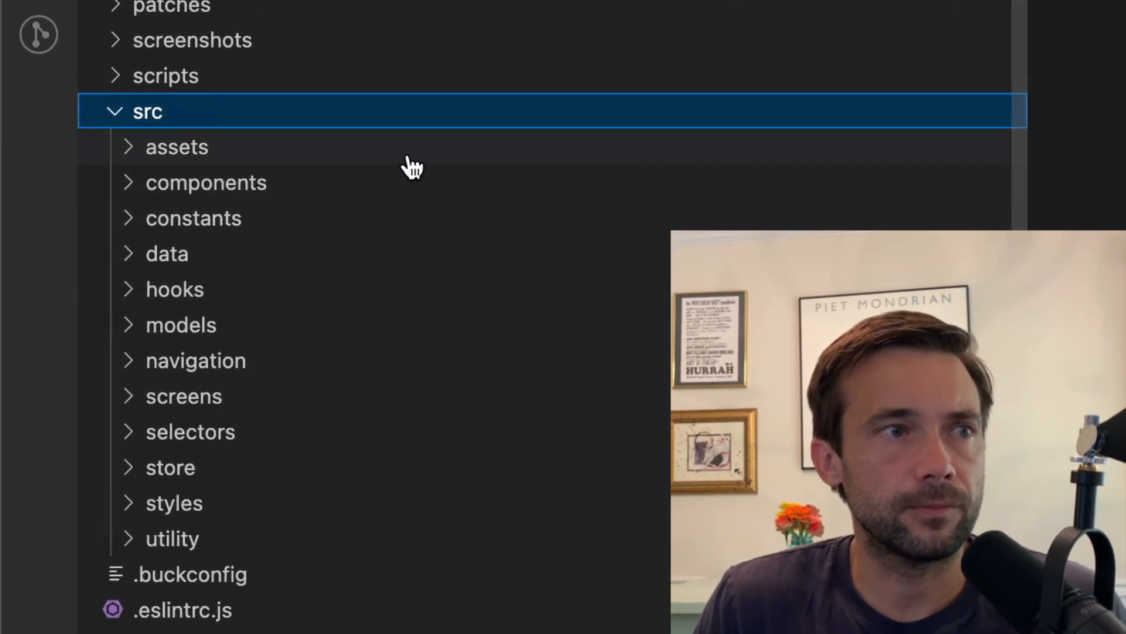
mouse_move(413, 166)
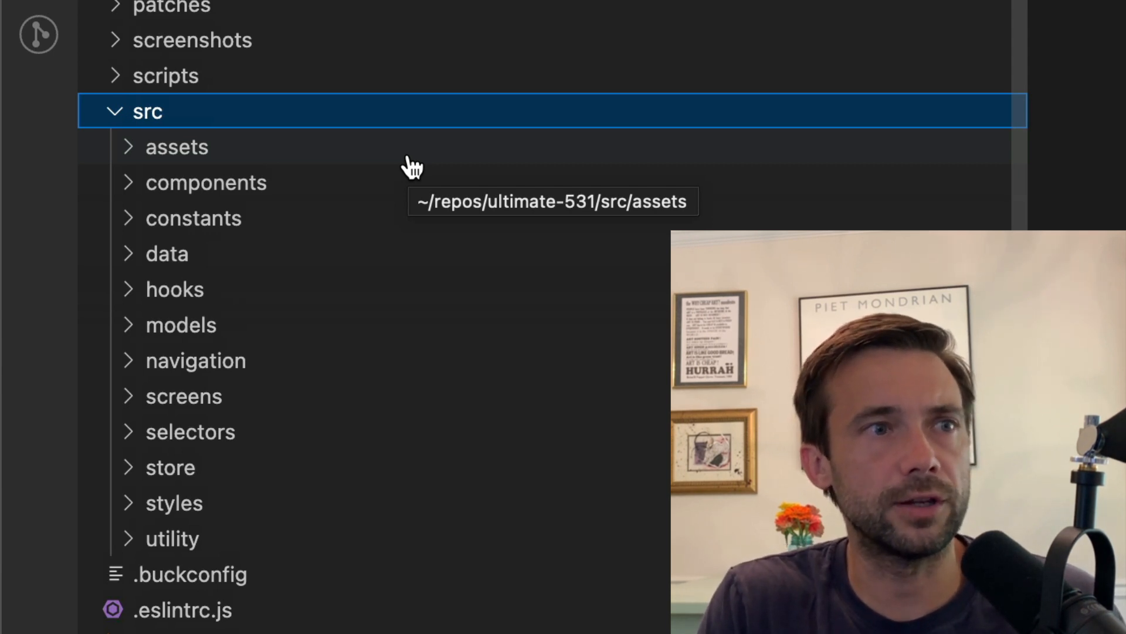
mouse_move(344, 200)
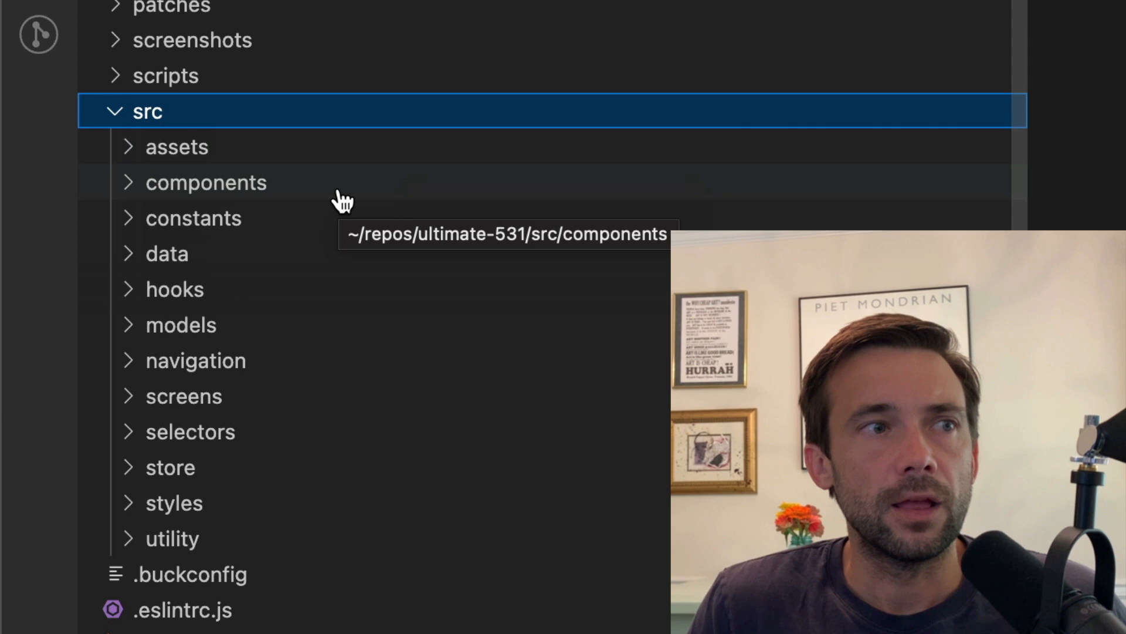
mouse_move(129, 191)
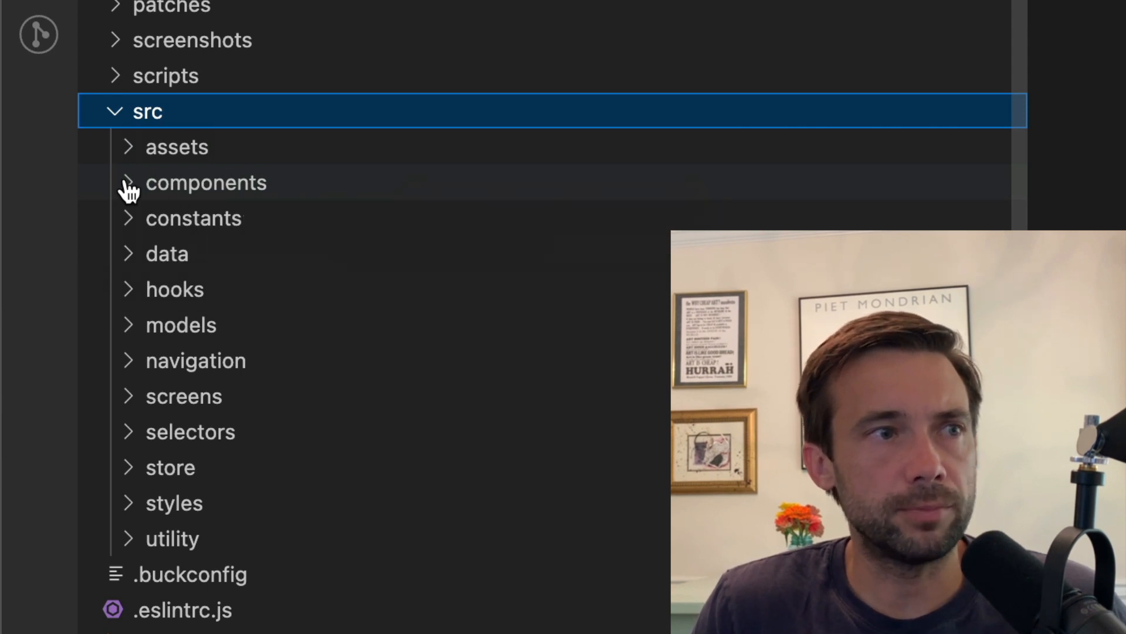
- Expand components and scroll through its subfolders from Achievements down to Set
click(206, 183)
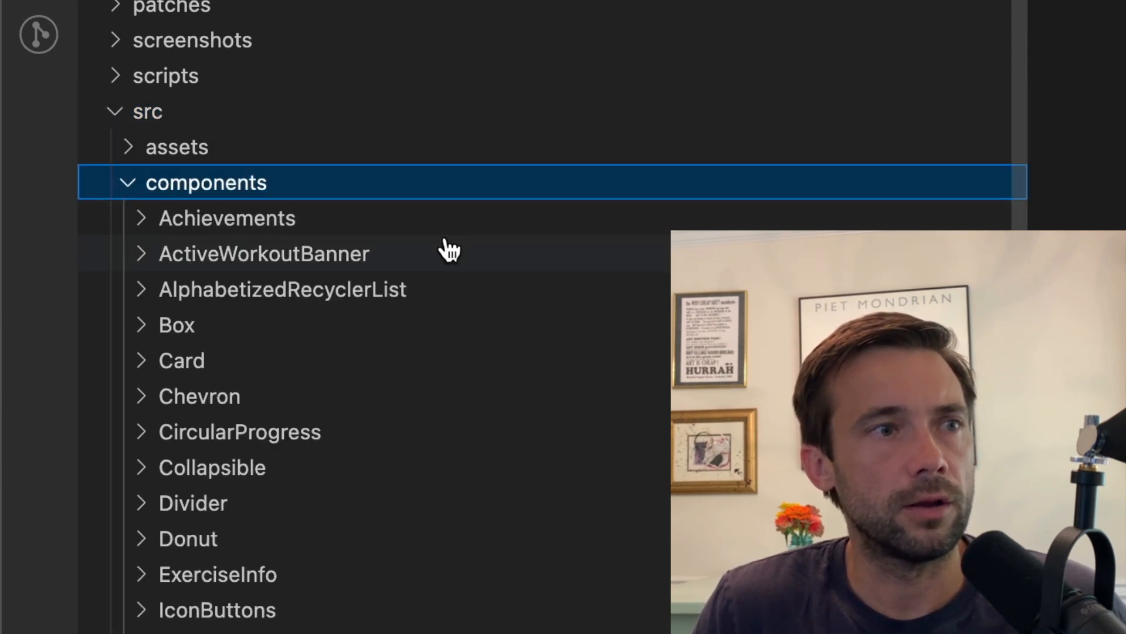
scroll(down, 3)
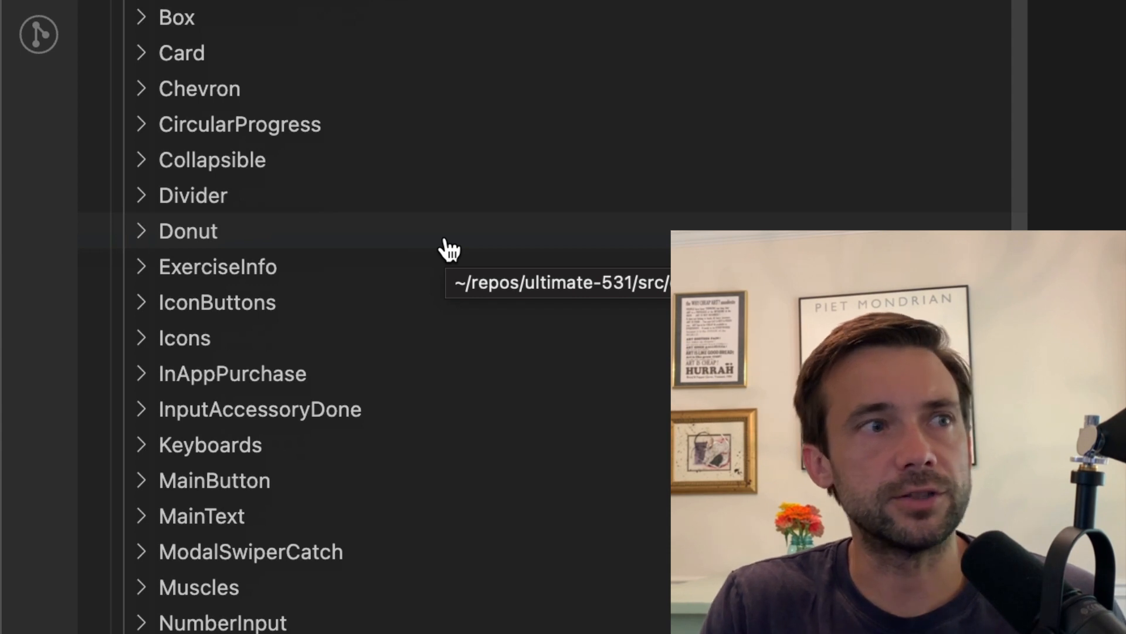
mouse_move(335, 34)
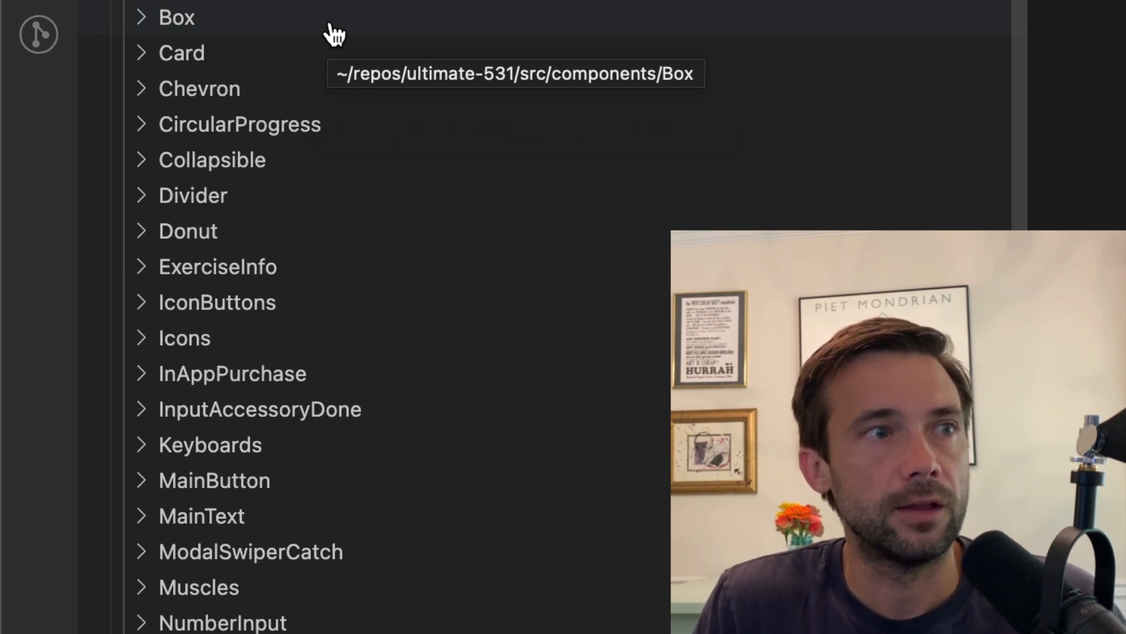
mouse_move(326, 132)
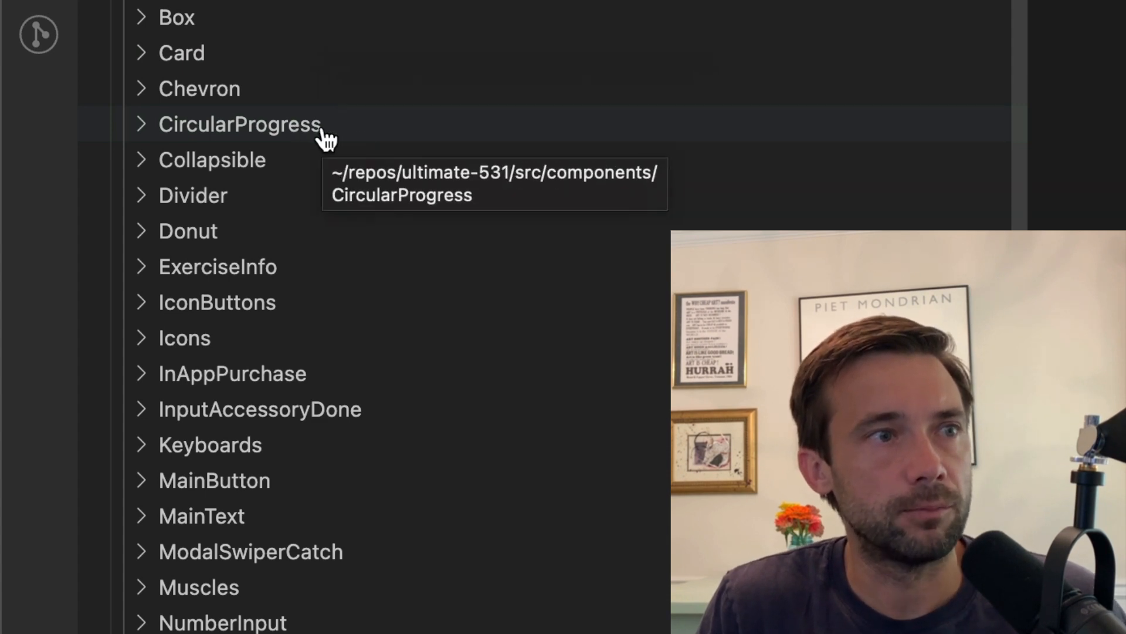
mouse_move(467, 167)
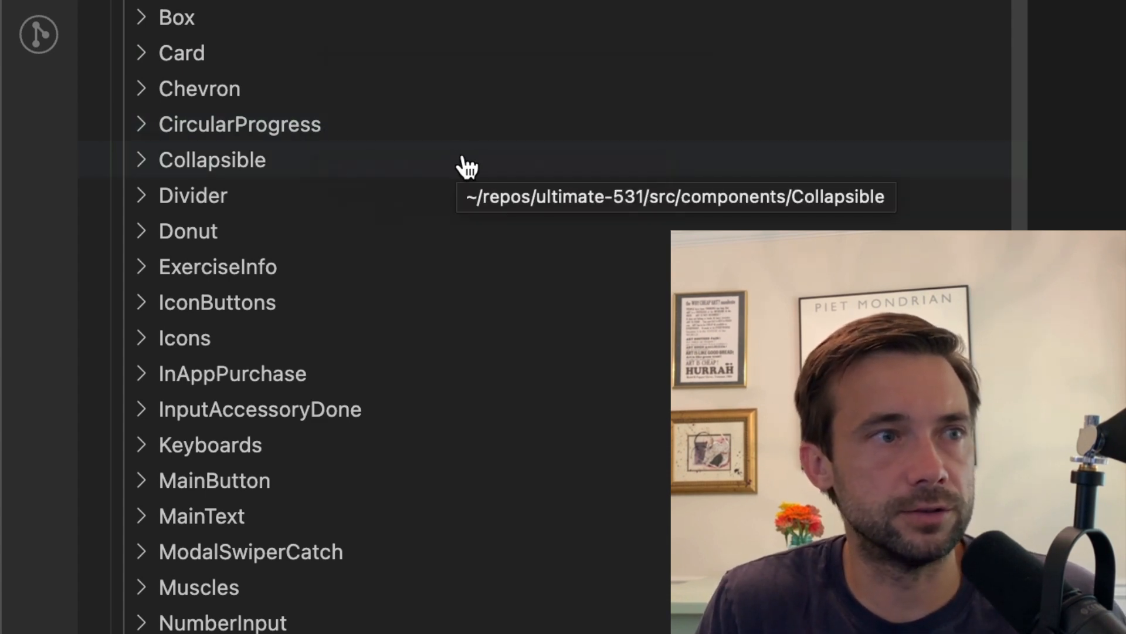
mouse_move(516, 347)
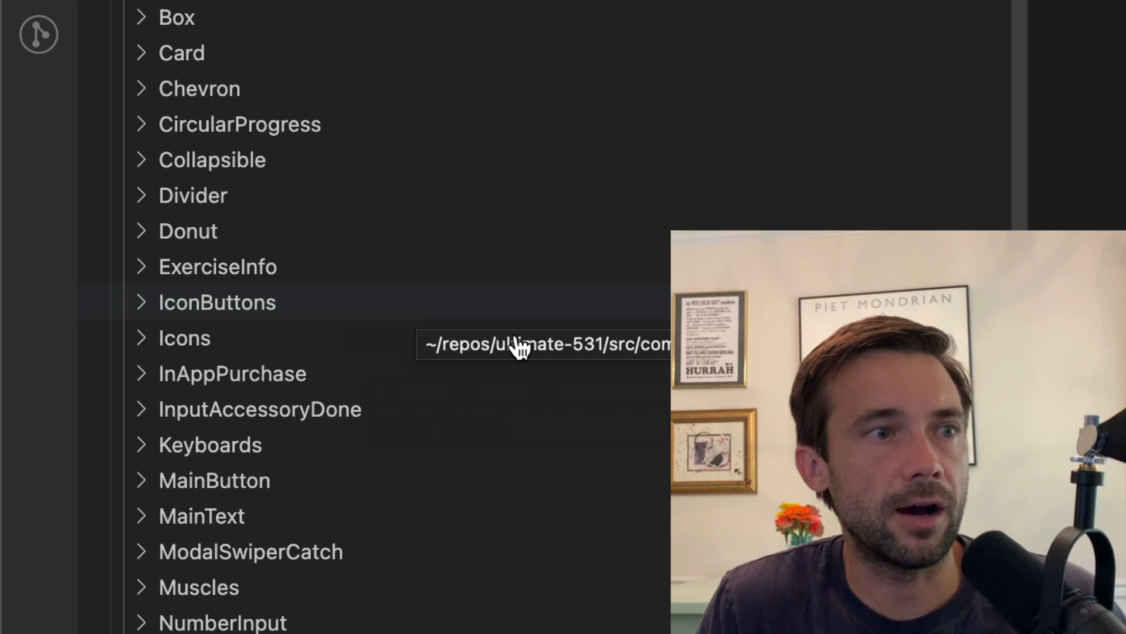
mouse_move(630, 446)
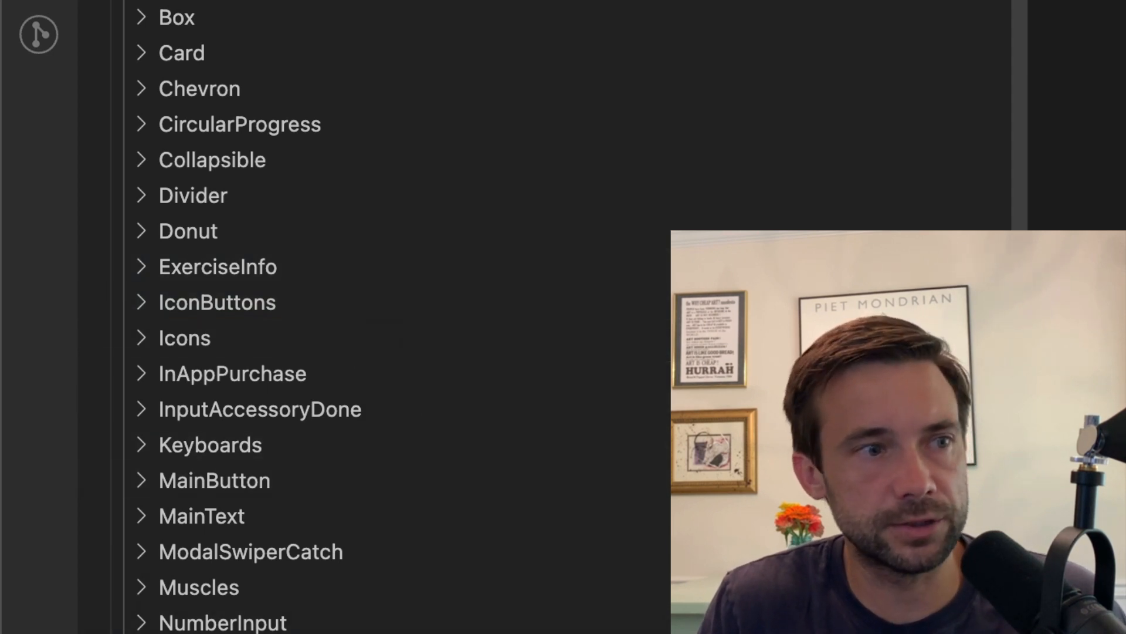
mouse_move(385, 331)
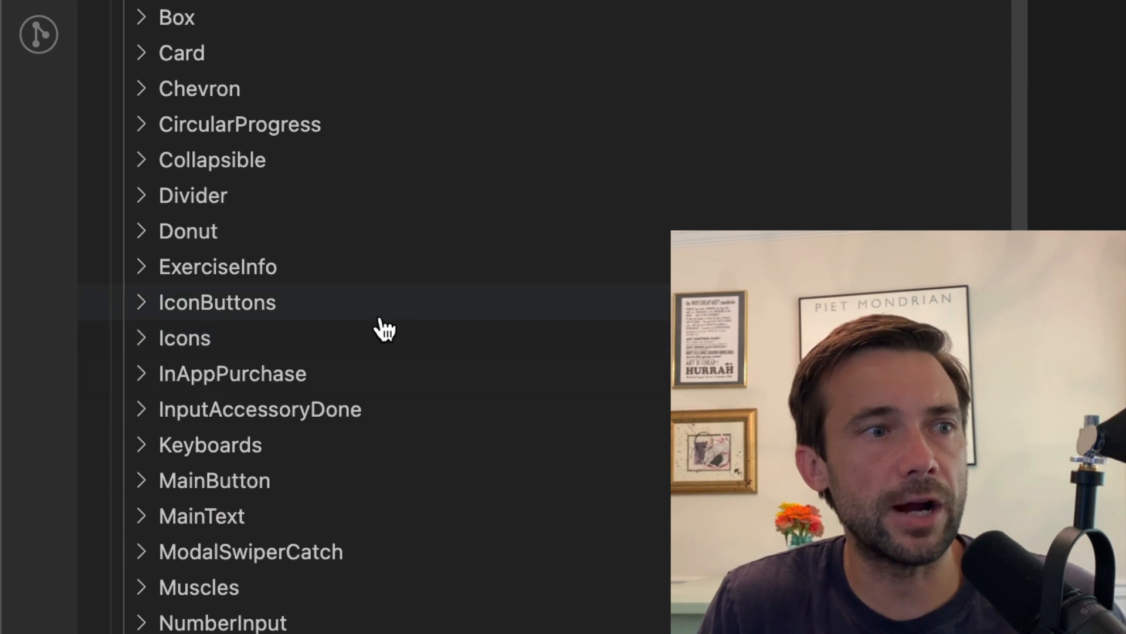
scroll(down, 3)
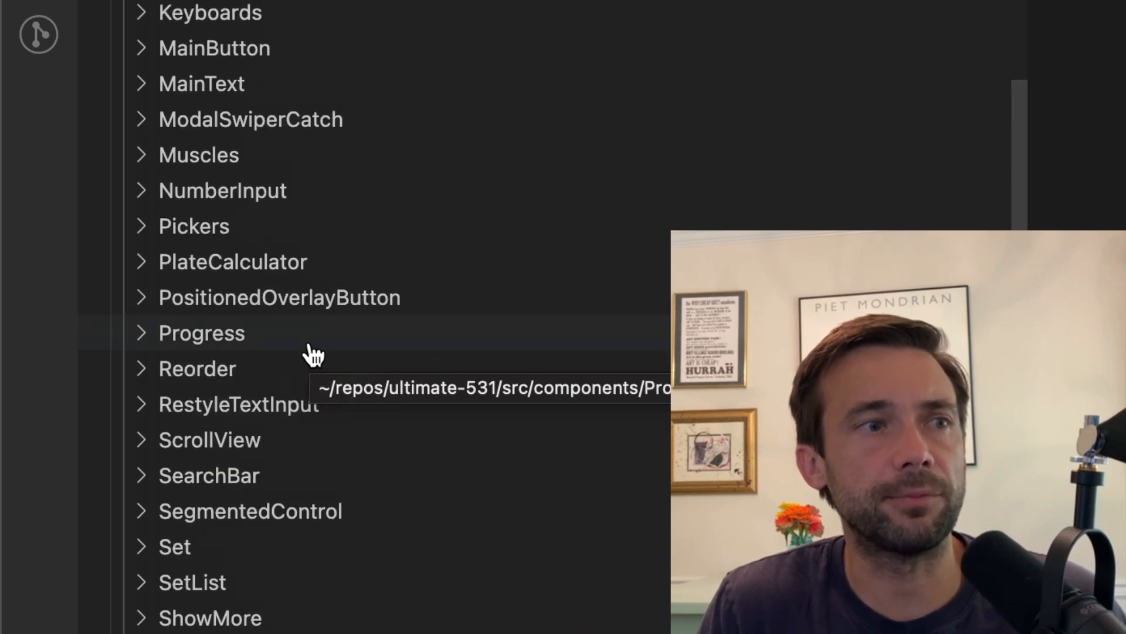
scroll(down, 3)
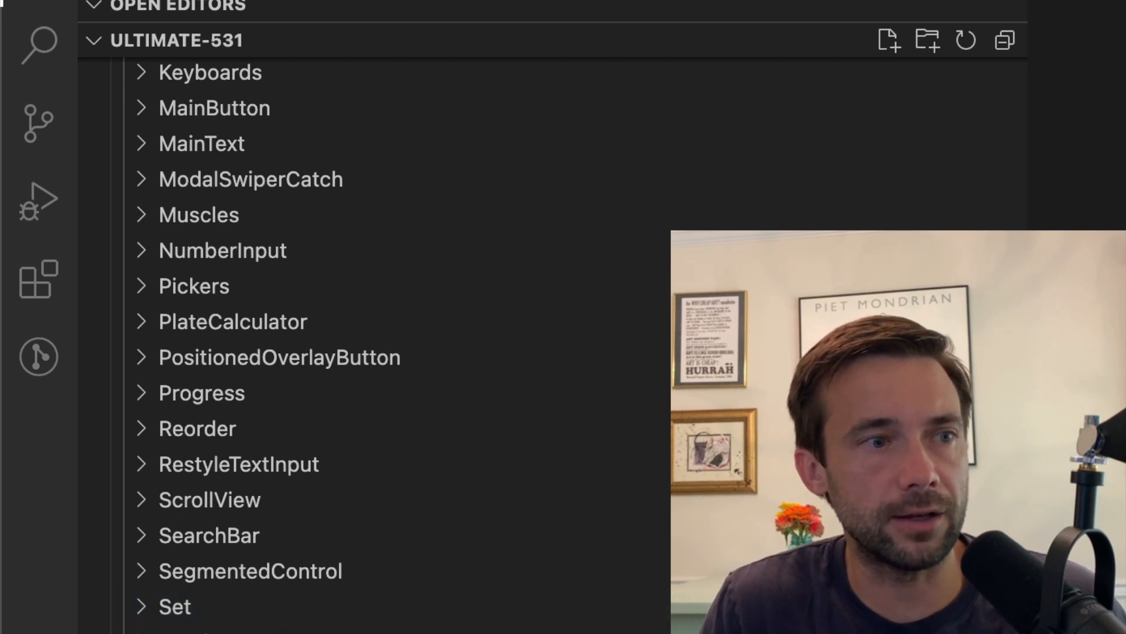
- Collapse components, then expand the data folder under src
click(207, 139)
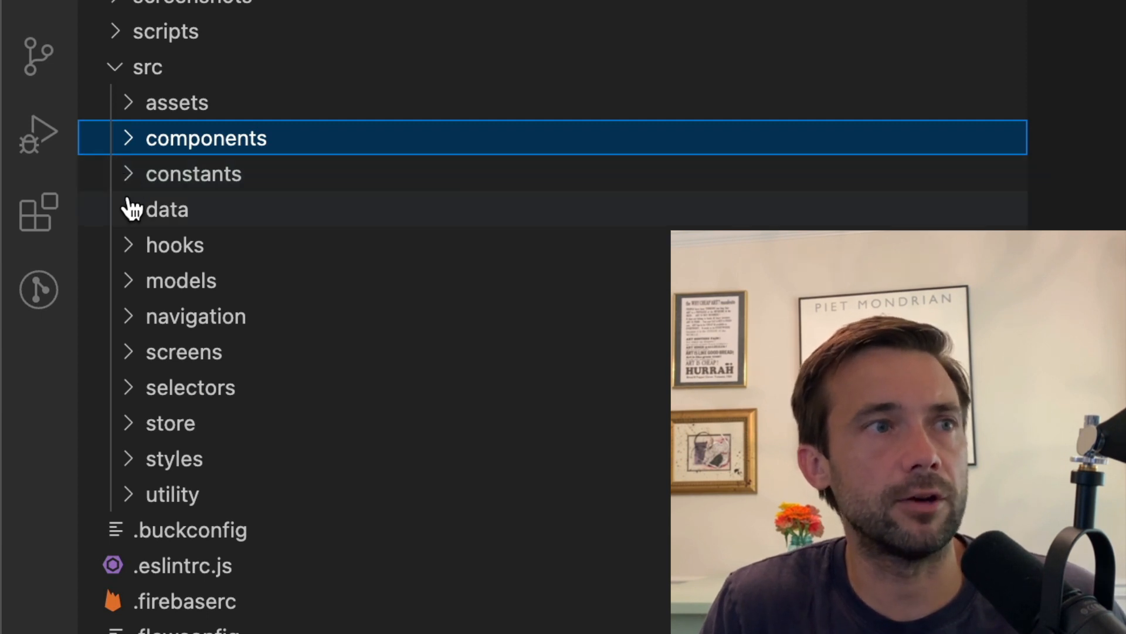
click(167, 209)
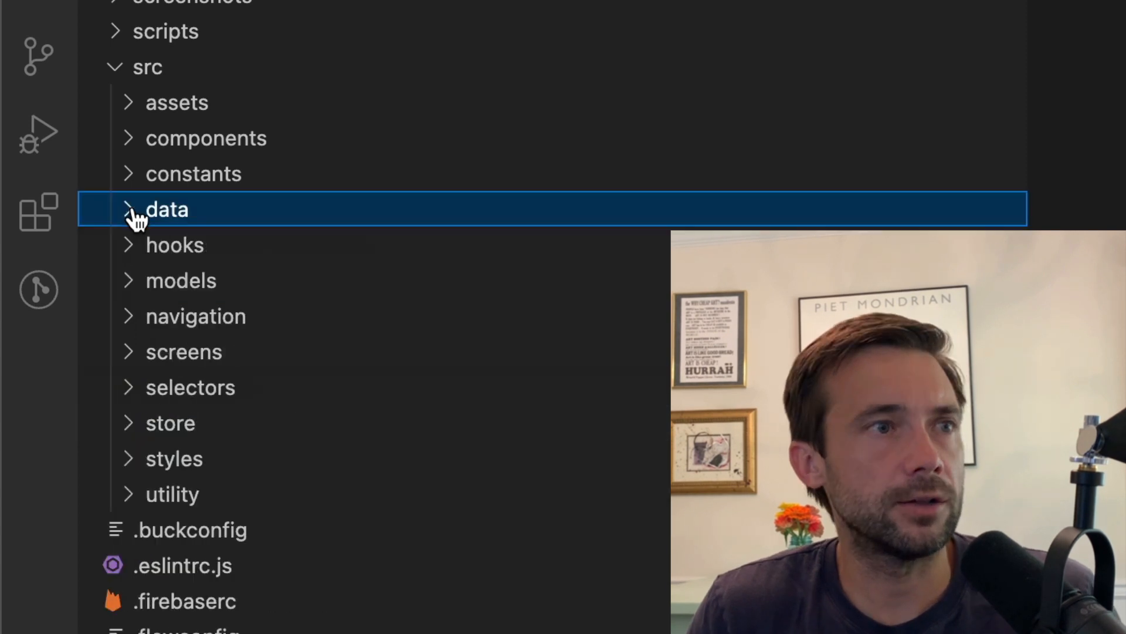
mouse_move(133, 248)
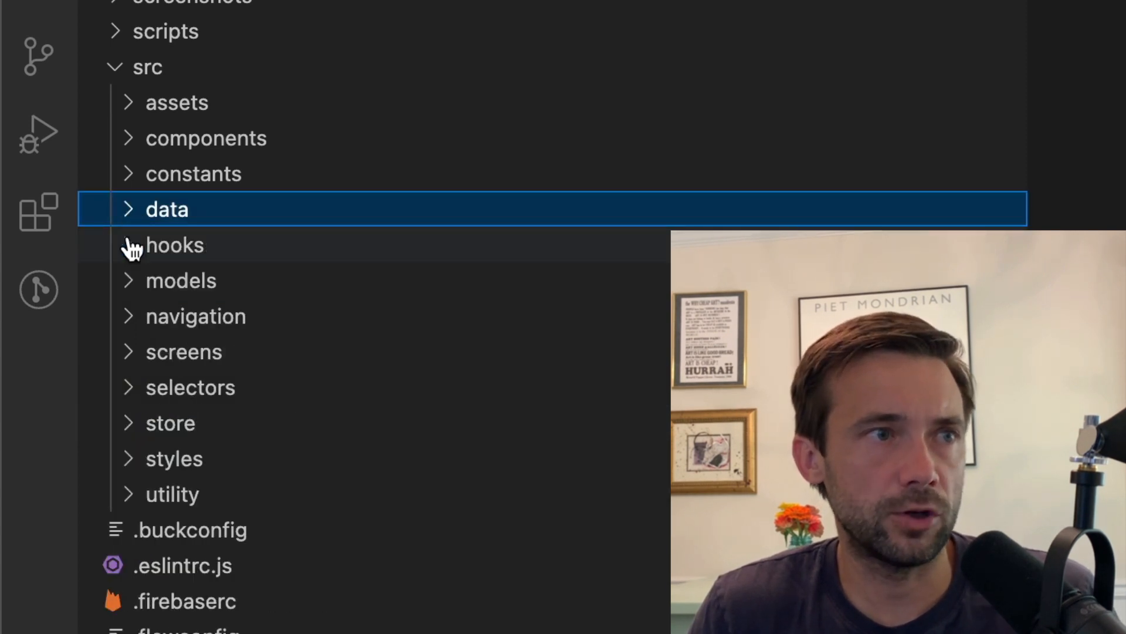
- Expand hooks to view its four files, collapse it, then expand models
click(174, 245)
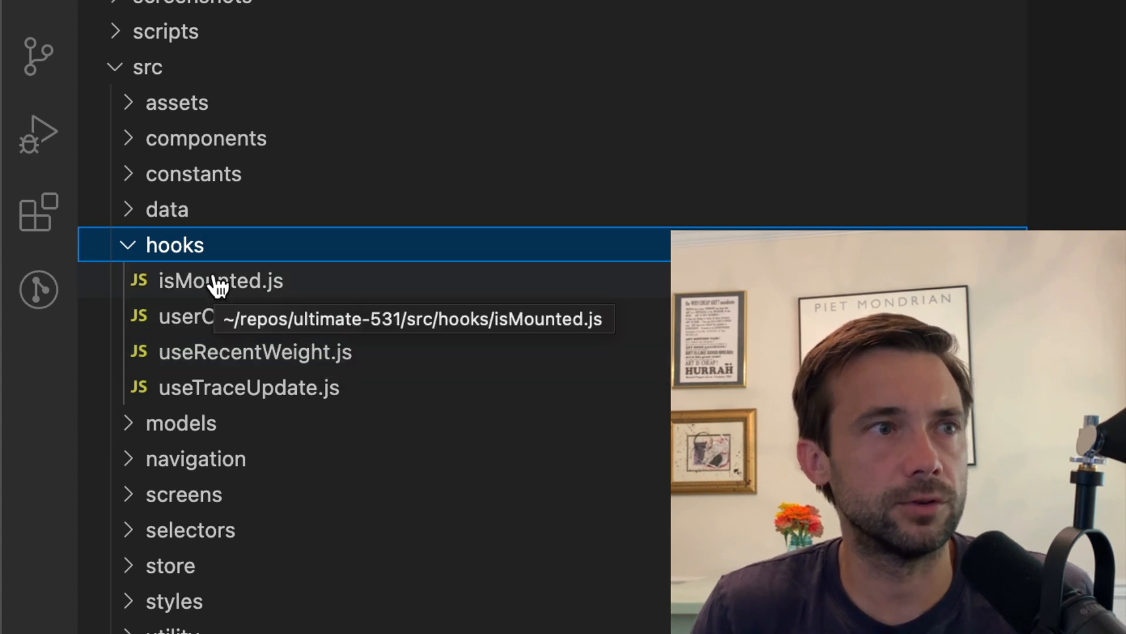
click(175, 245)
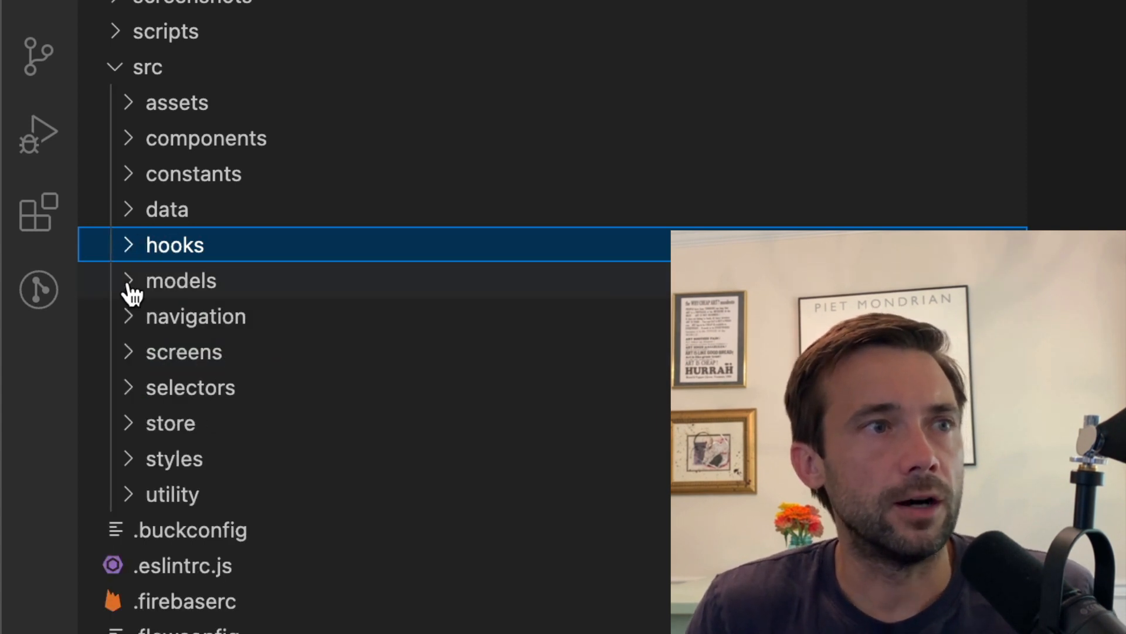
click(181, 281)
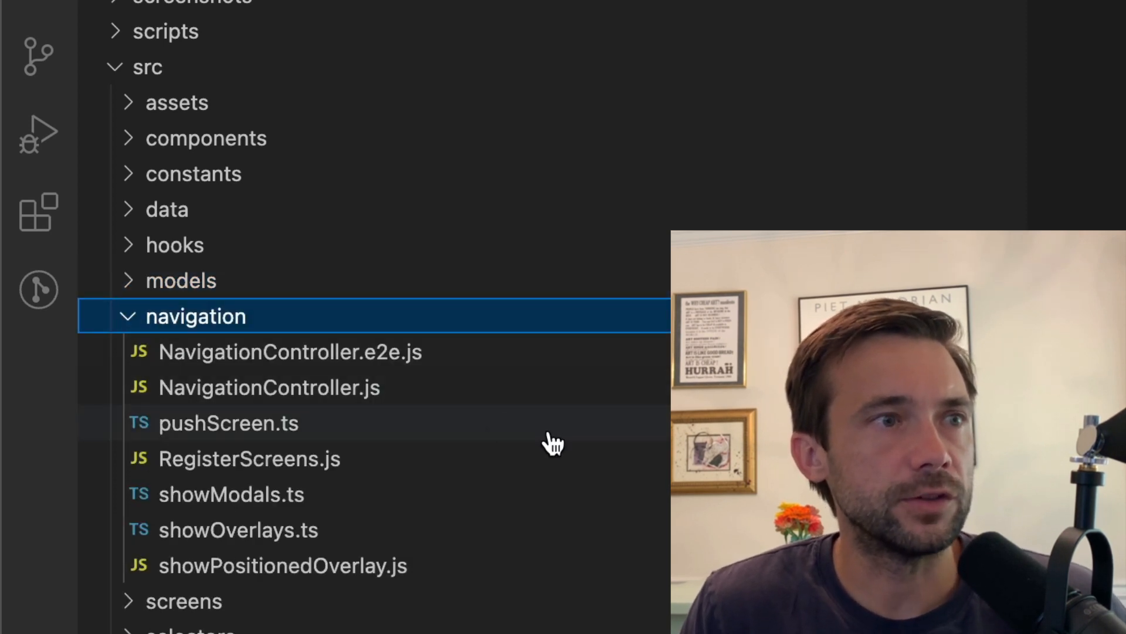
mouse_move(494, 394)
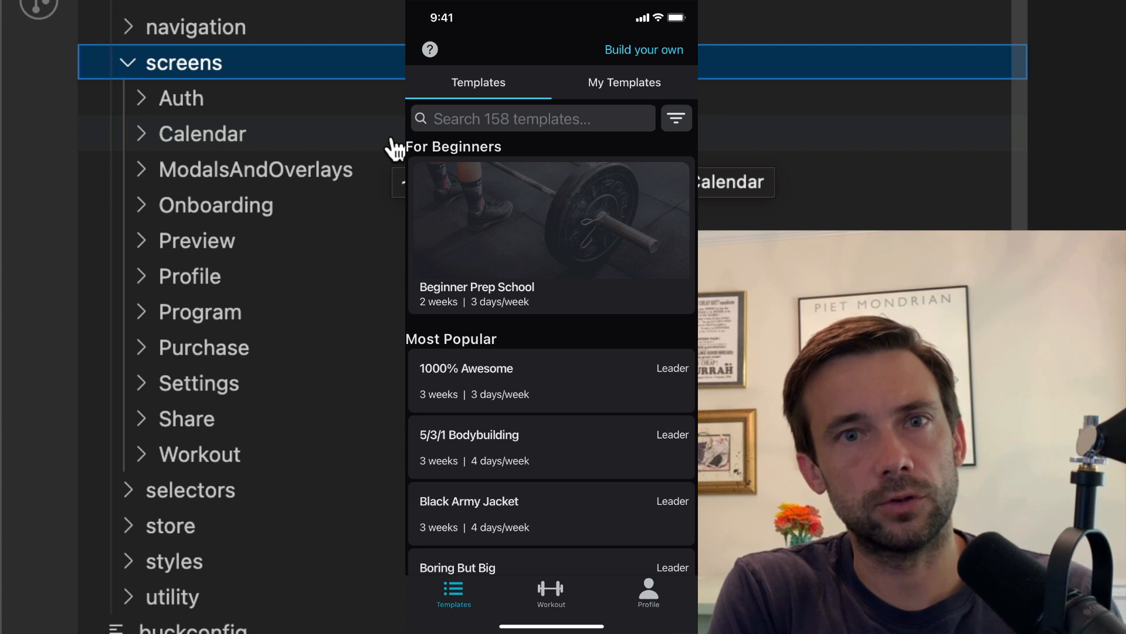
- Browse Templates, Workout and Profile views, then view the Bench Press exercise stats
scroll(down, 3)
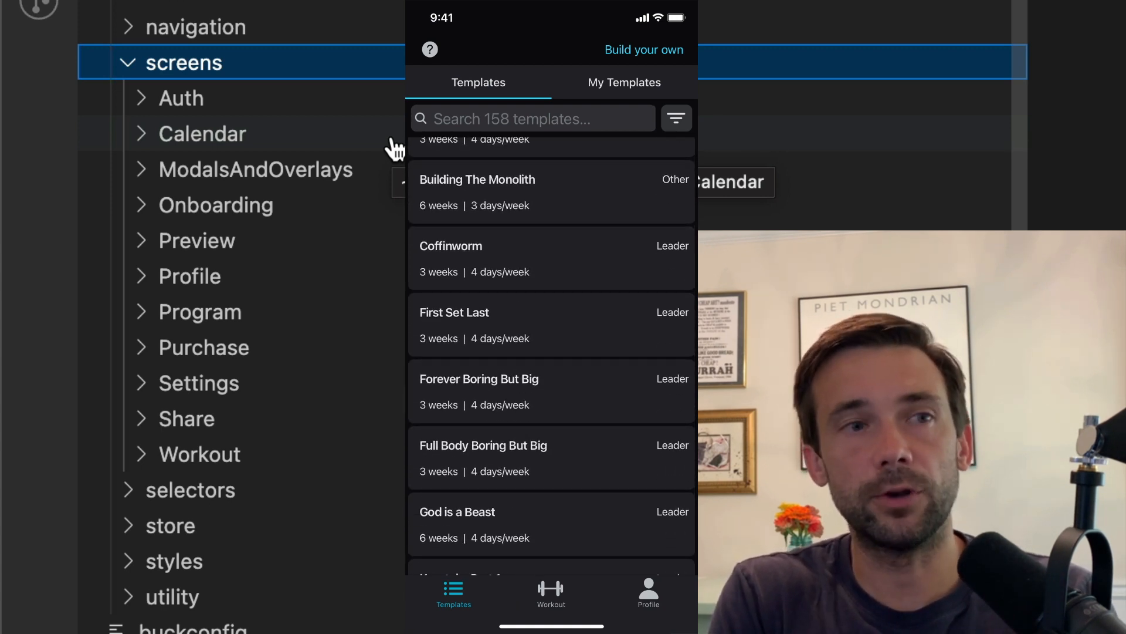
click(550, 594)
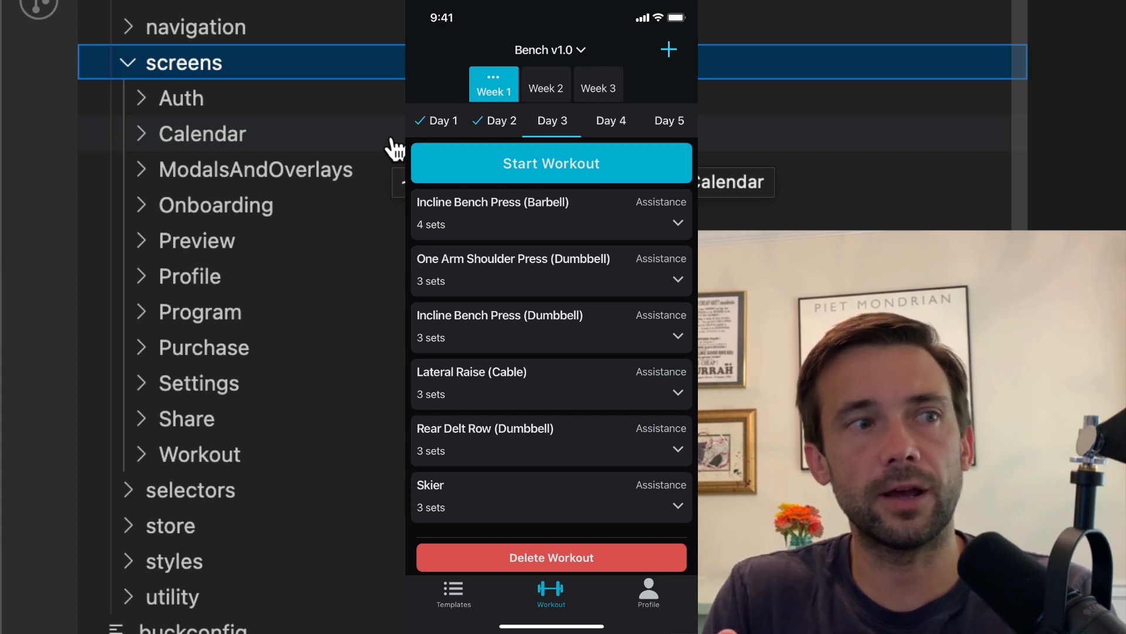
click(648, 592)
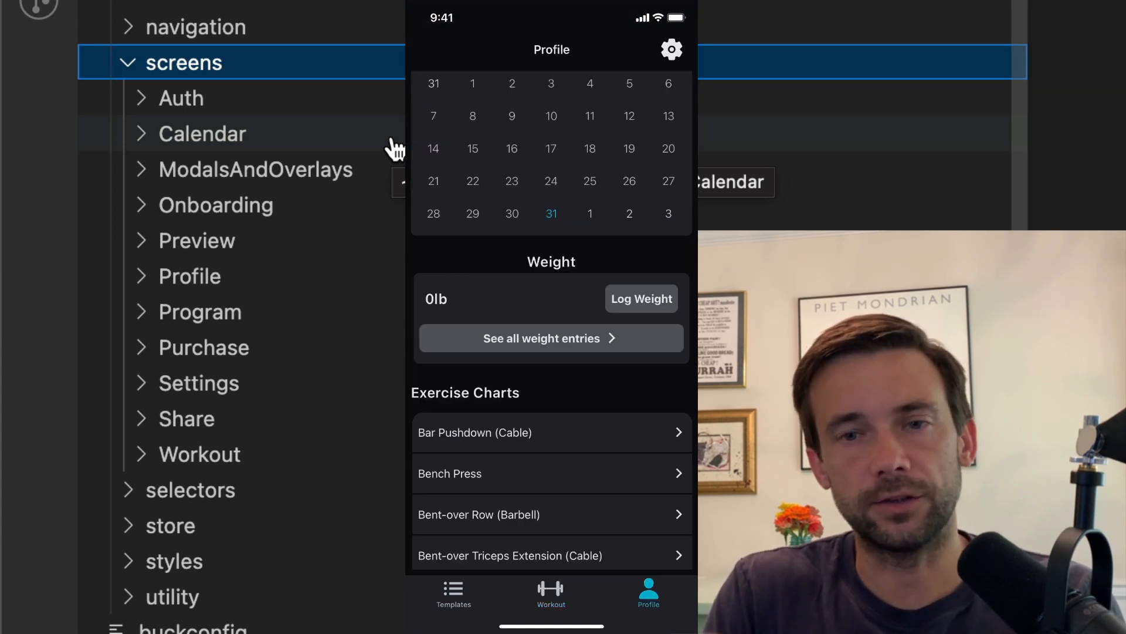
scroll(down, 3)
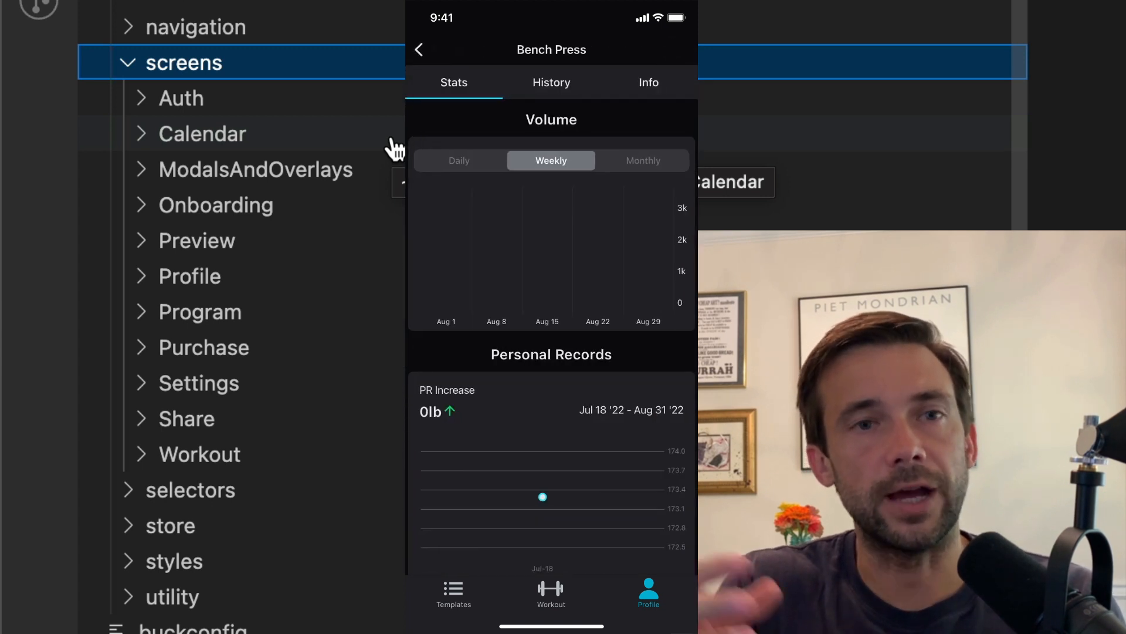
scroll(down, 3)
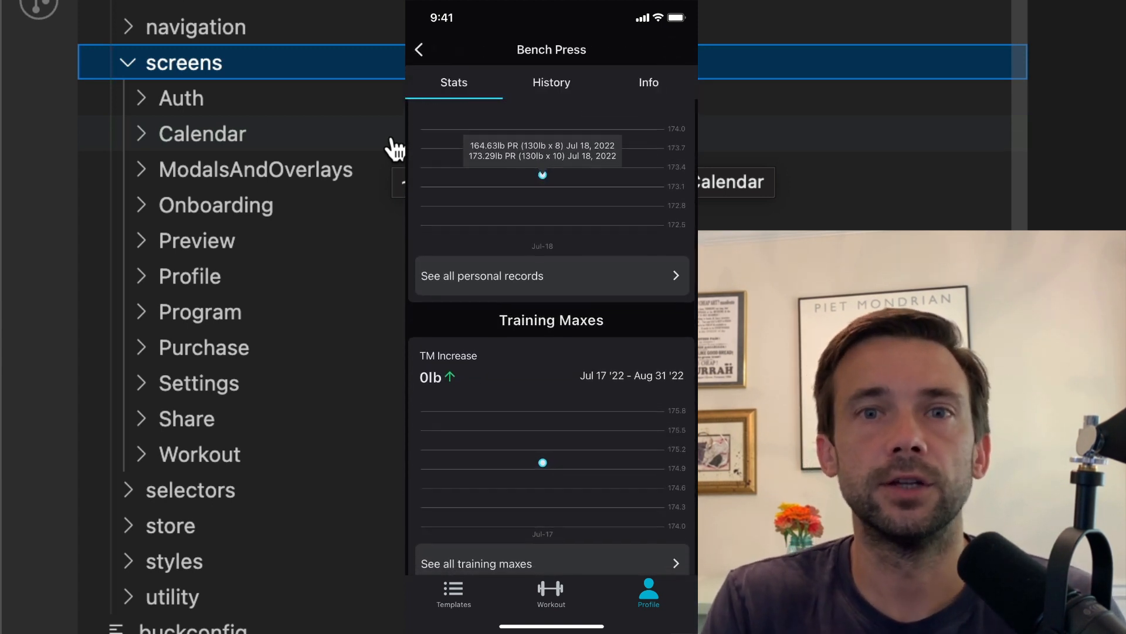
click(552, 82)
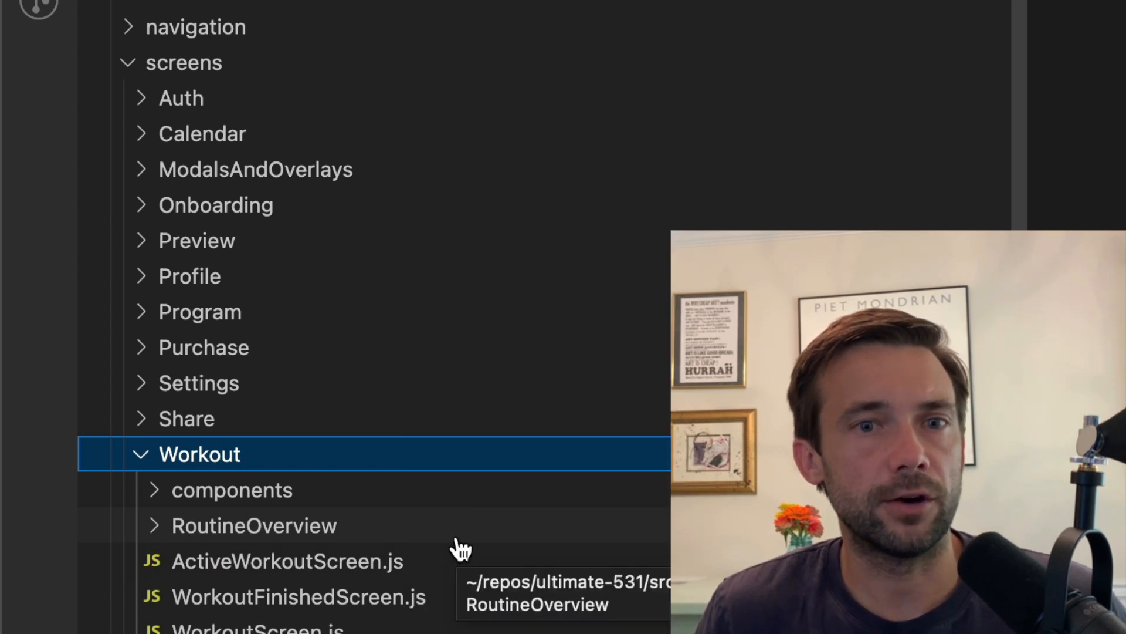
mouse_move(392, 495)
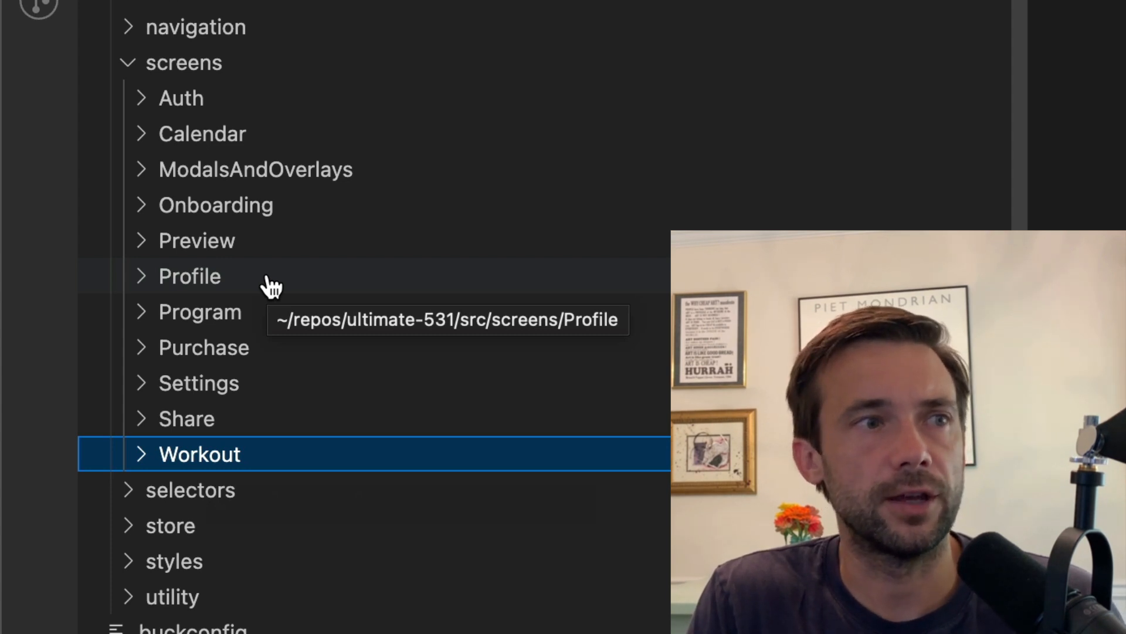
mouse_move(270, 284)
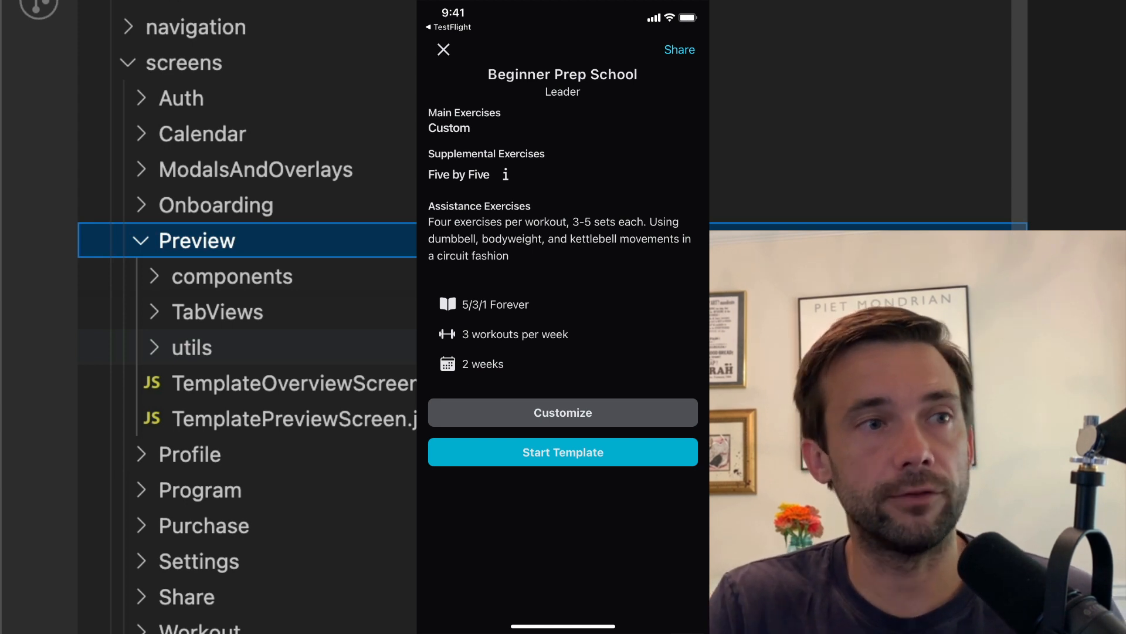
- Customize Beginner Prep School and delete just the Day 3 Squat main exercise
click(561, 412)
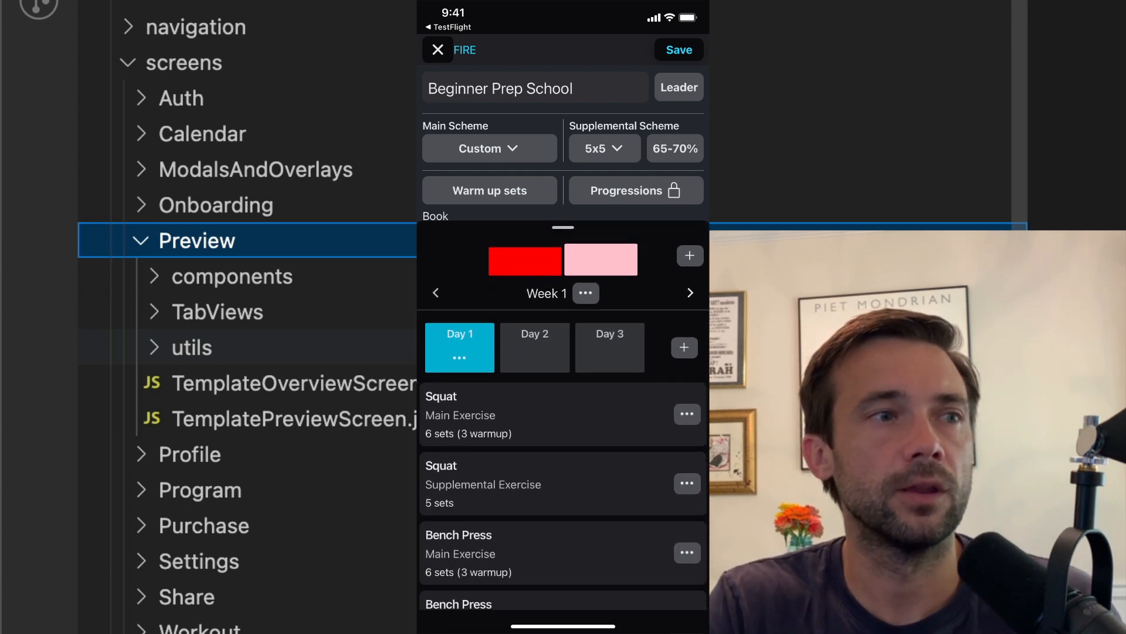
scroll(down, 3)
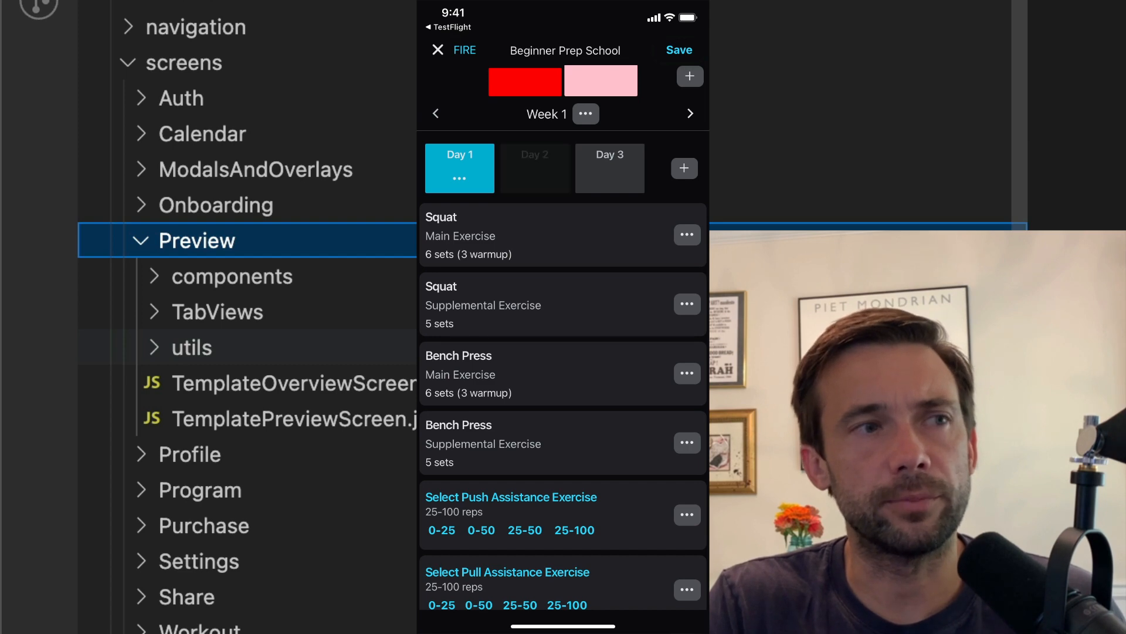
click(610, 168)
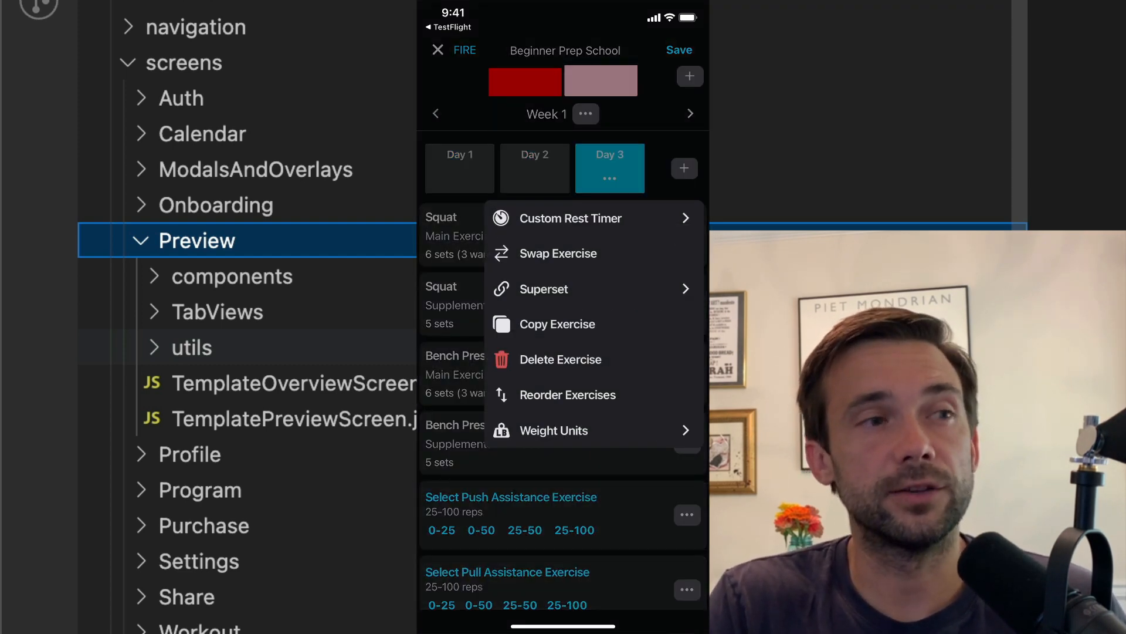
click(561, 359)
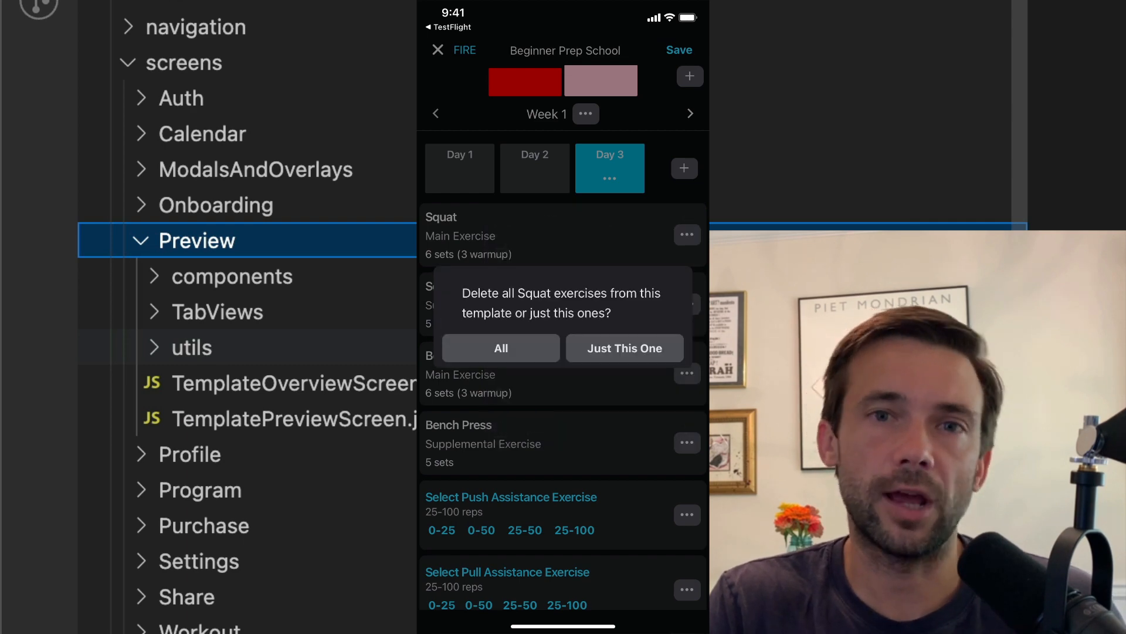
click(624, 347)
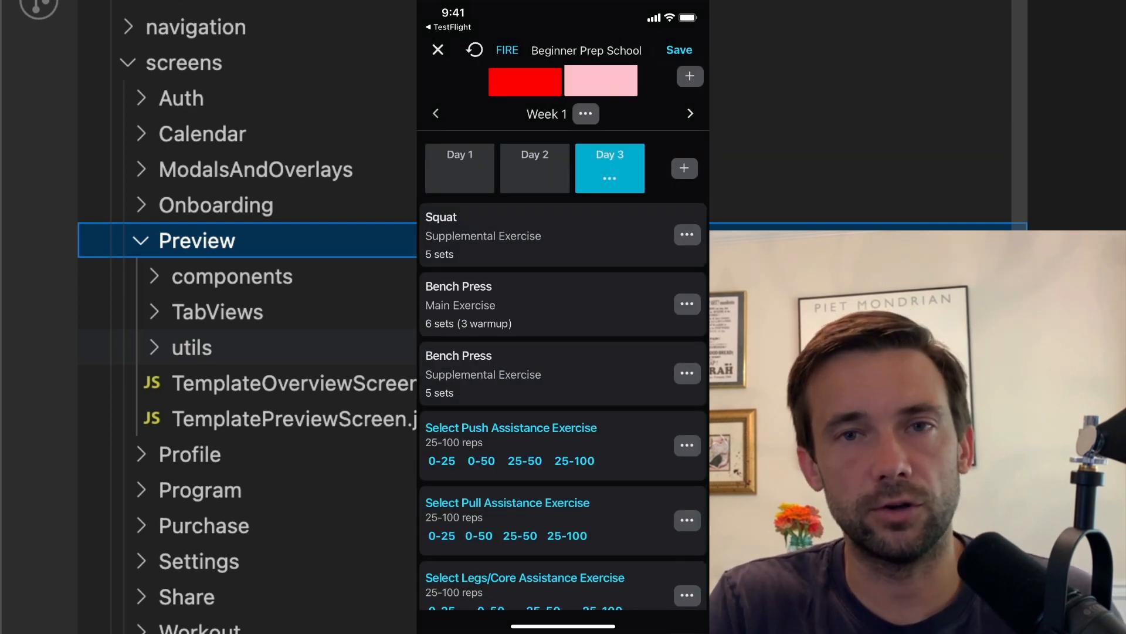
scroll(down, 3)
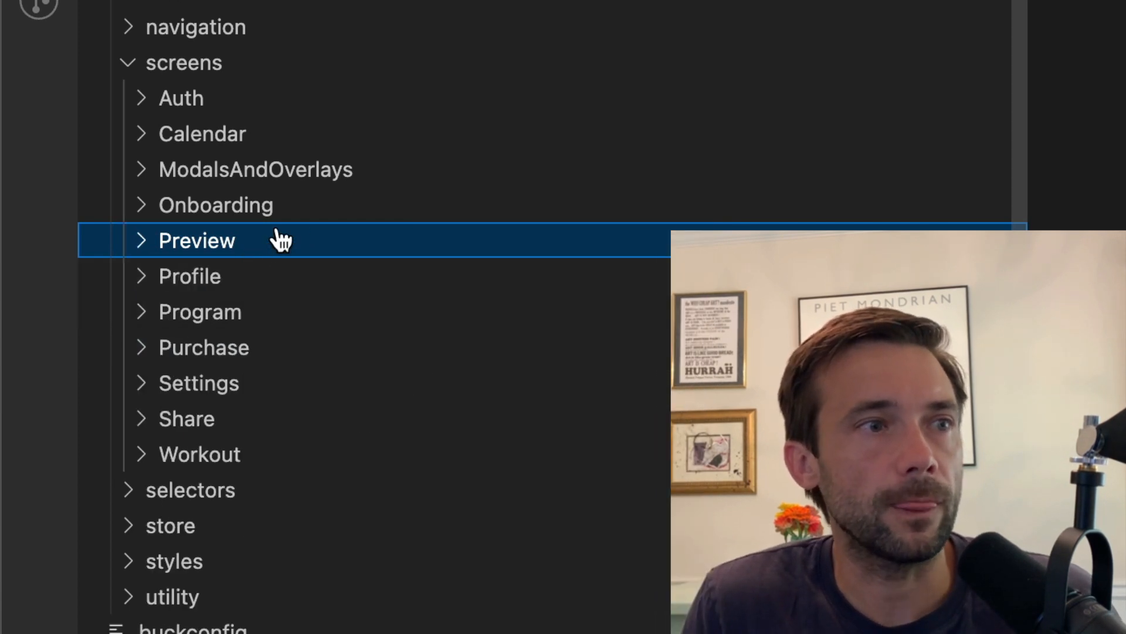
mouse_move(151, 212)
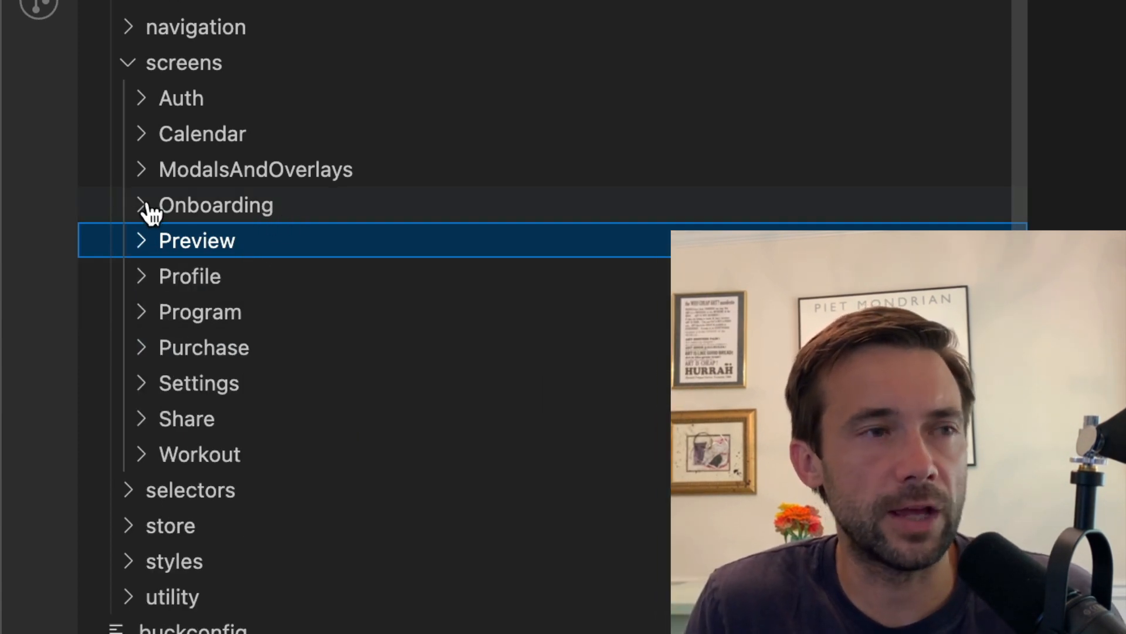
mouse_move(143, 177)
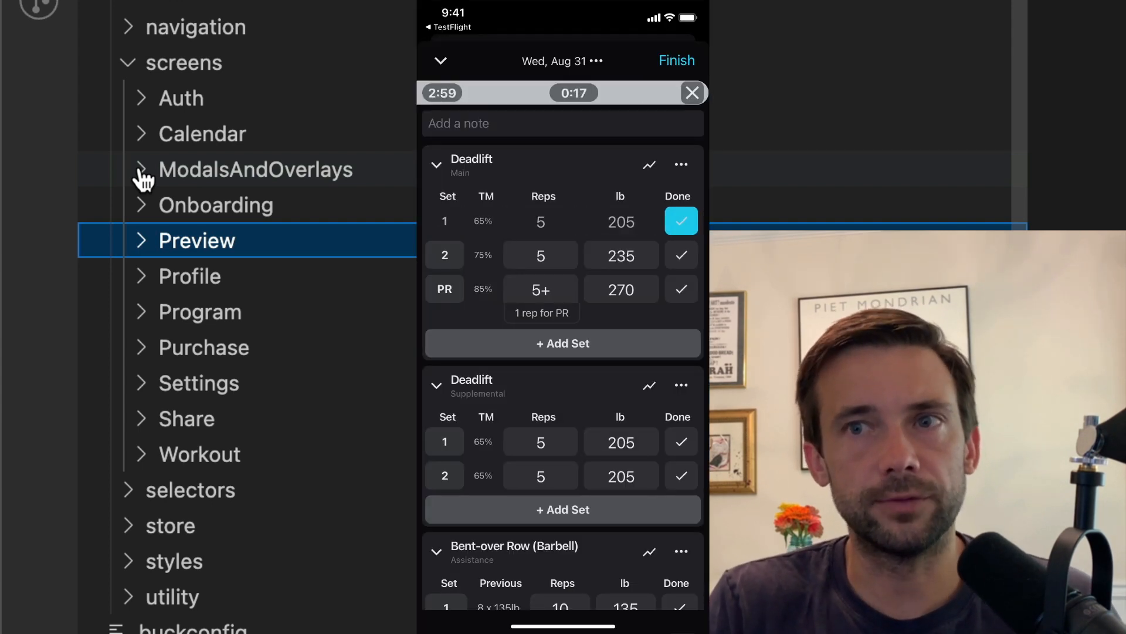
- Mark the second Deadlift main set as done alongside the first
click(680, 254)
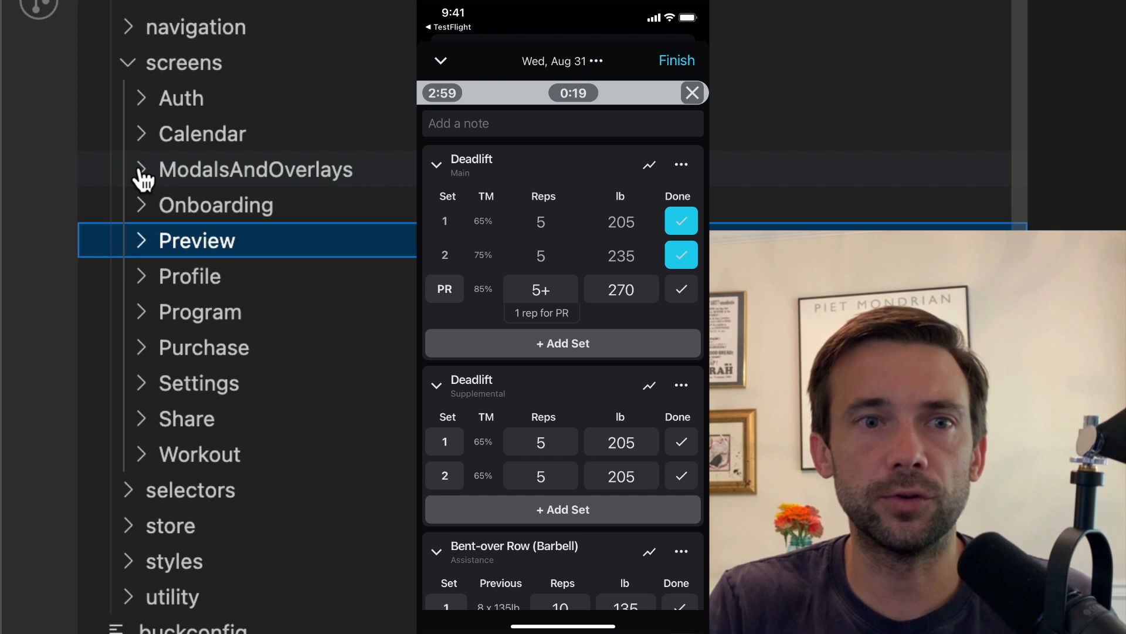
click(680, 289)
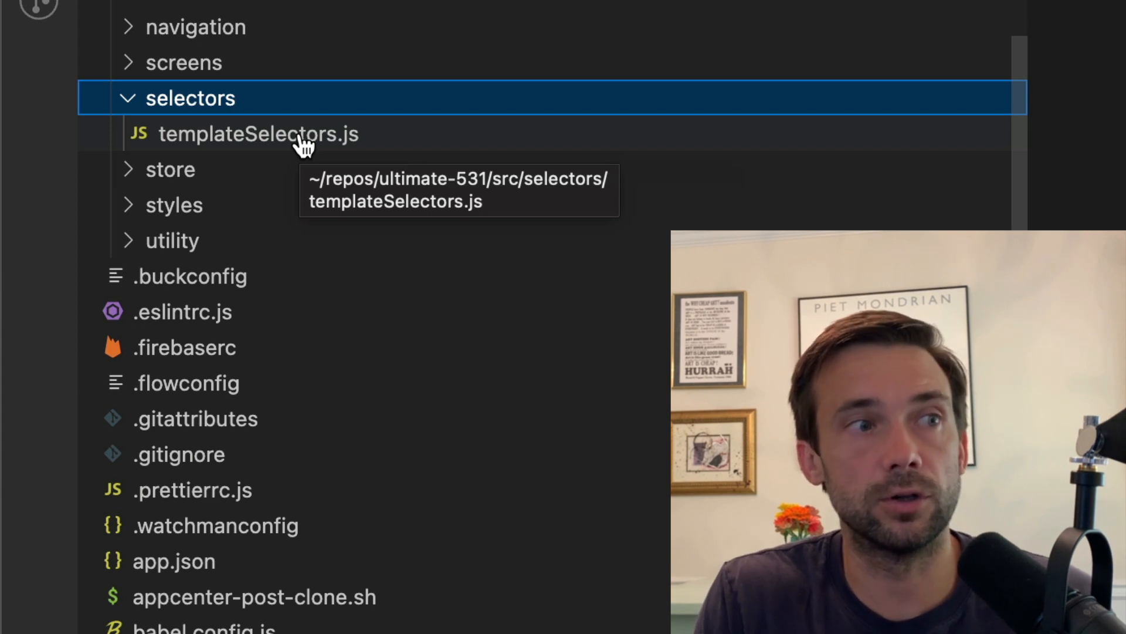
- Collapse selectors and expand store to show actions, middlewares, reducers, zustand and configureStore.js
click(190, 97)
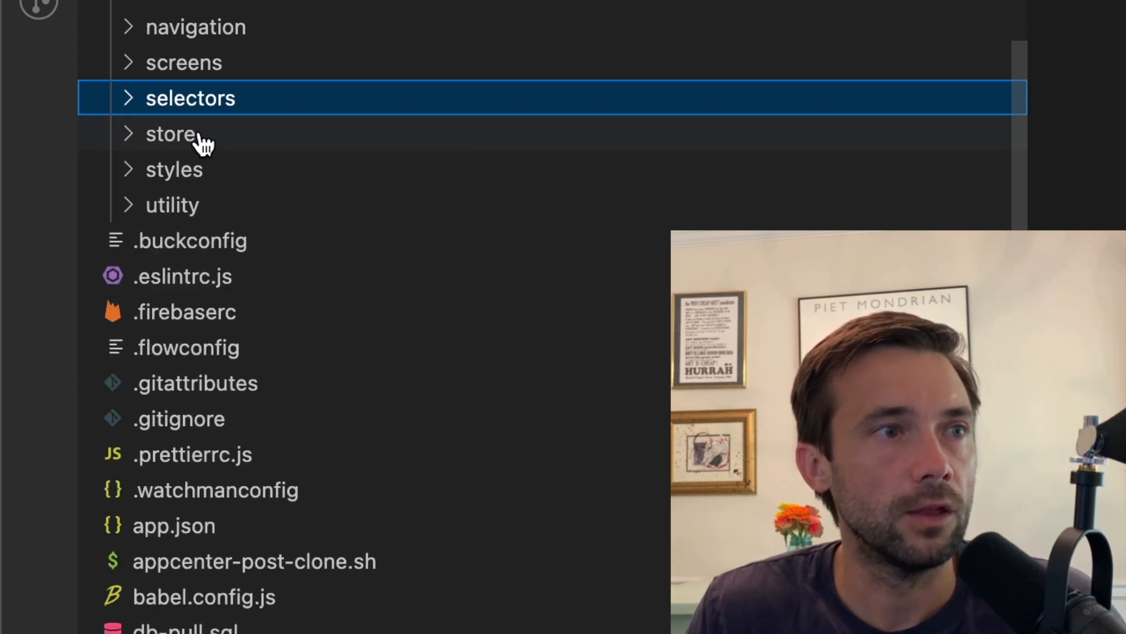
click(171, 134)
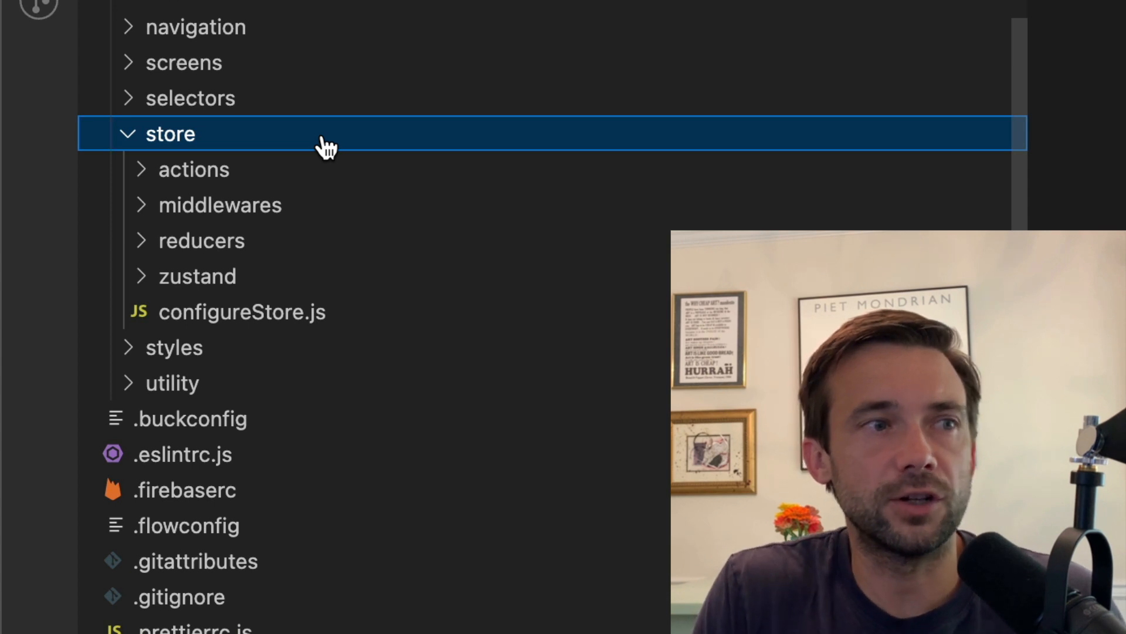
mouse_move(156, 287)
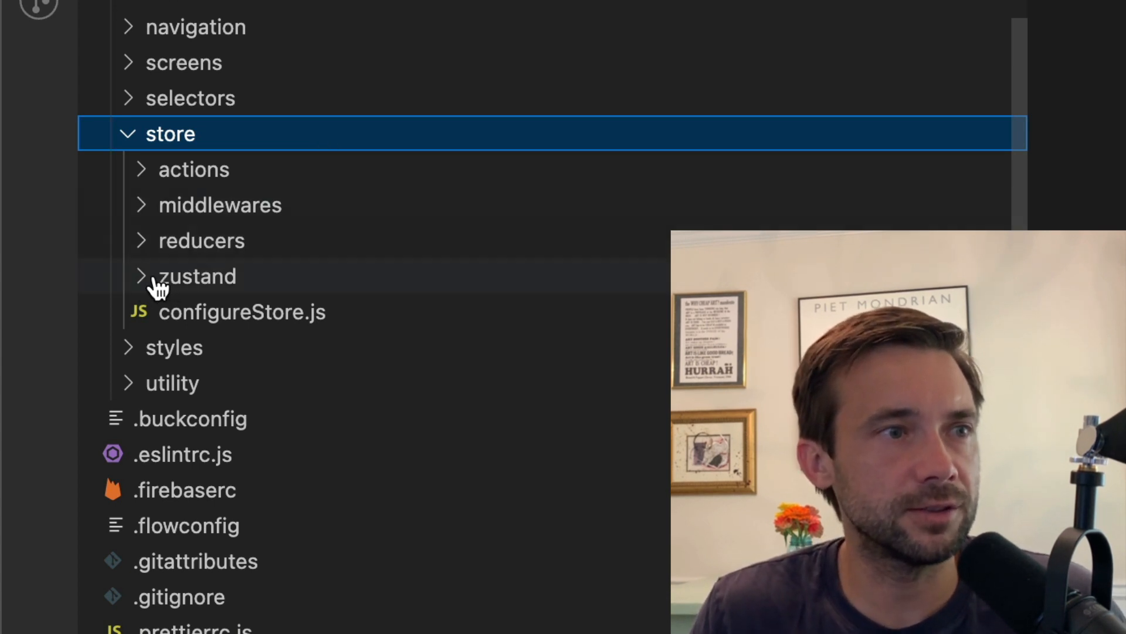
- Peek into zustand, then expand styles to list animations.js, base.js, configureUILib.js and theme.ts
click(197, 276)
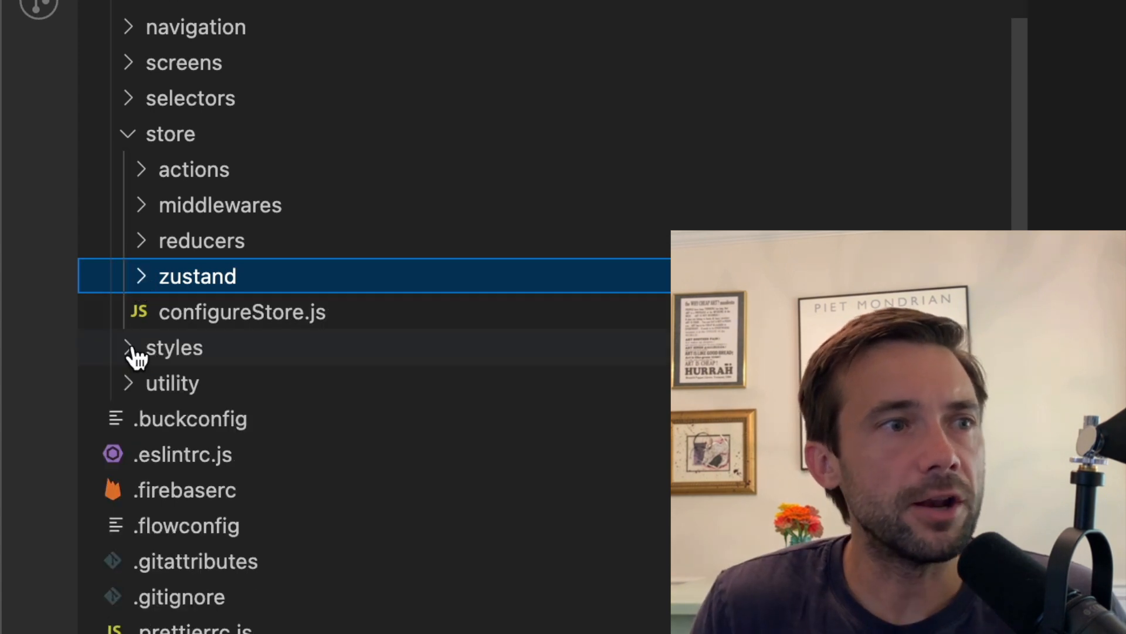
click(175, 347)
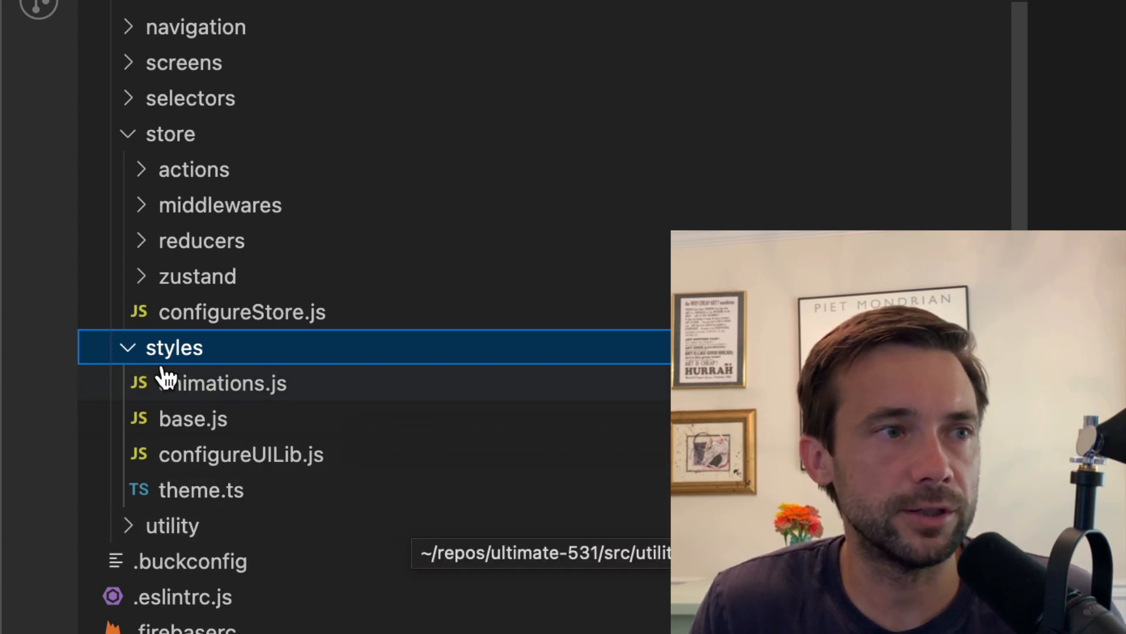
- Expand the utility folder to reveal analytics.ts, calculatePR.js, debounce.js, sorting.js and the rest
click(174, 348)
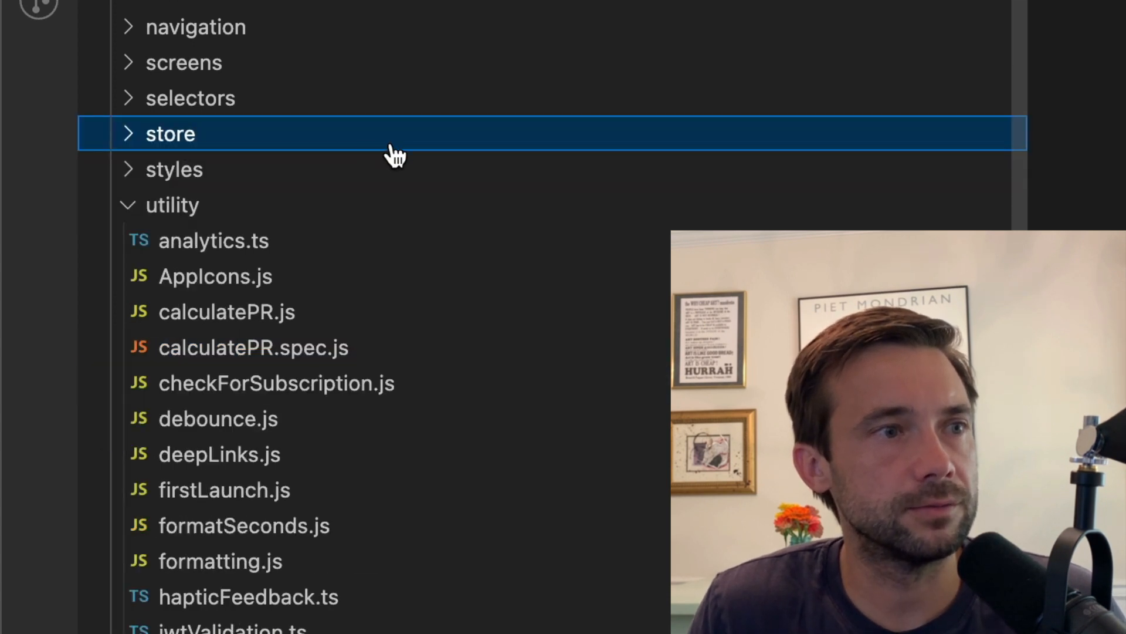
scroll(down, 3)
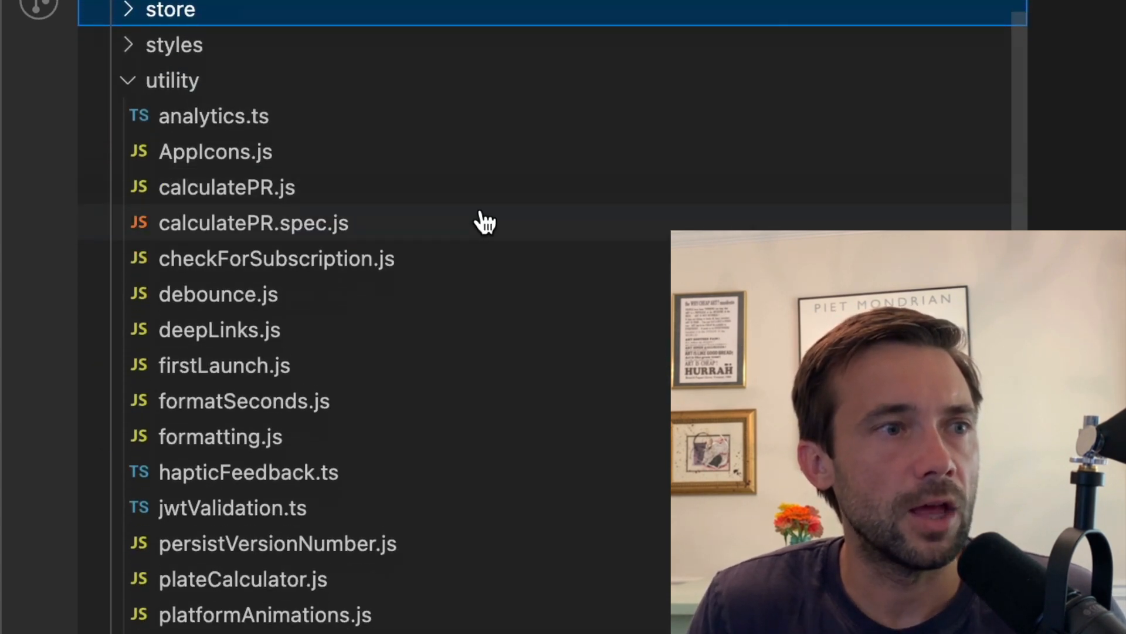
scroll(down, 3)
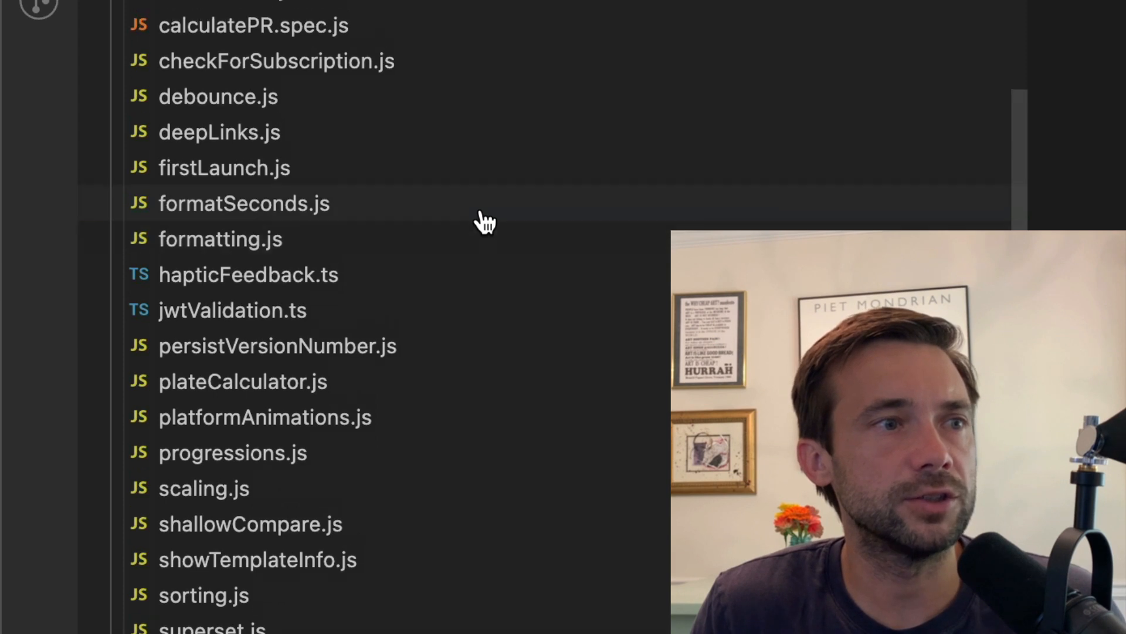